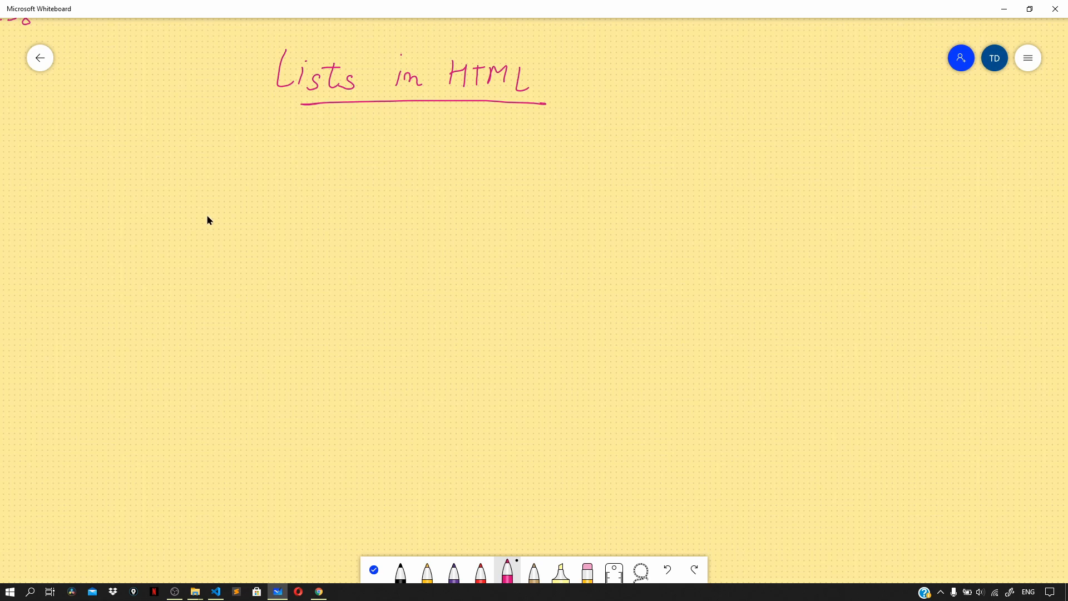
mouse_move(198, 216)
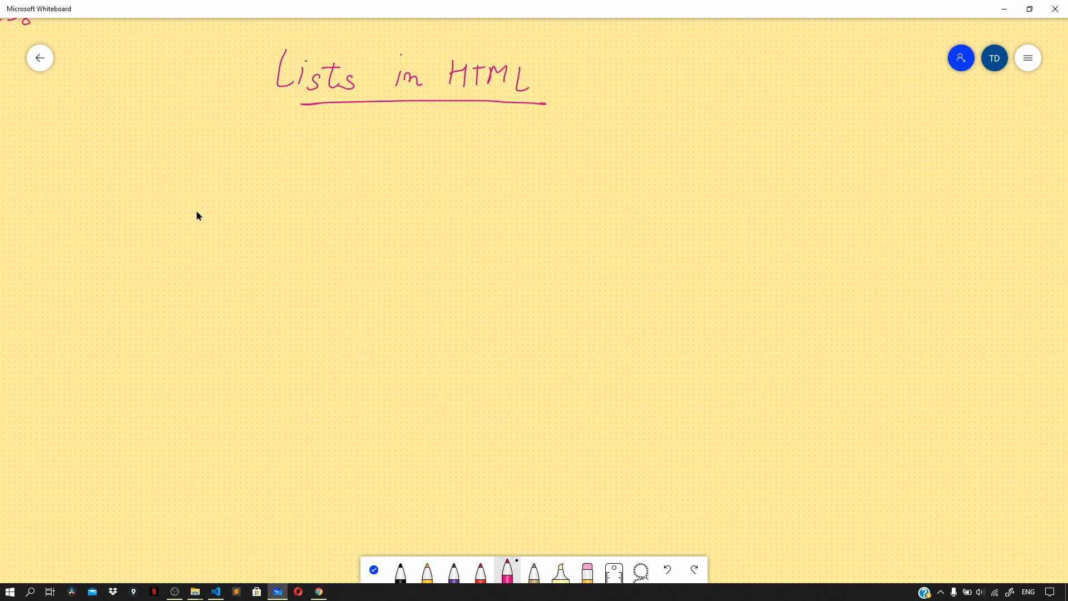
mouse_move(225, 192)
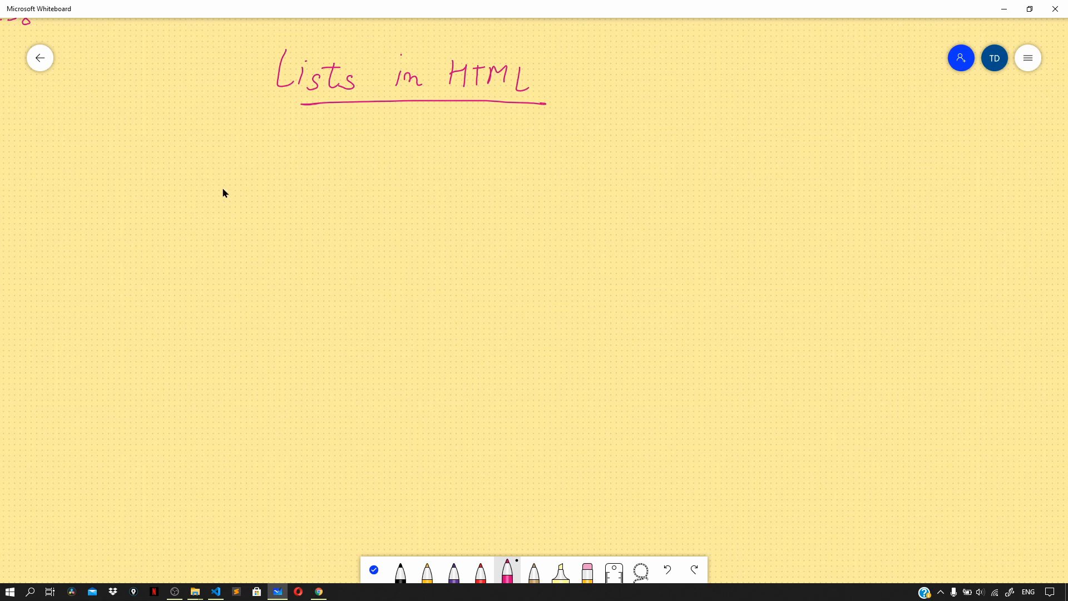
- Sketch a bulleted-list page outline and handwrite 'for grouping related items' beside it
left_click_drag(260, 127, 219, 268)
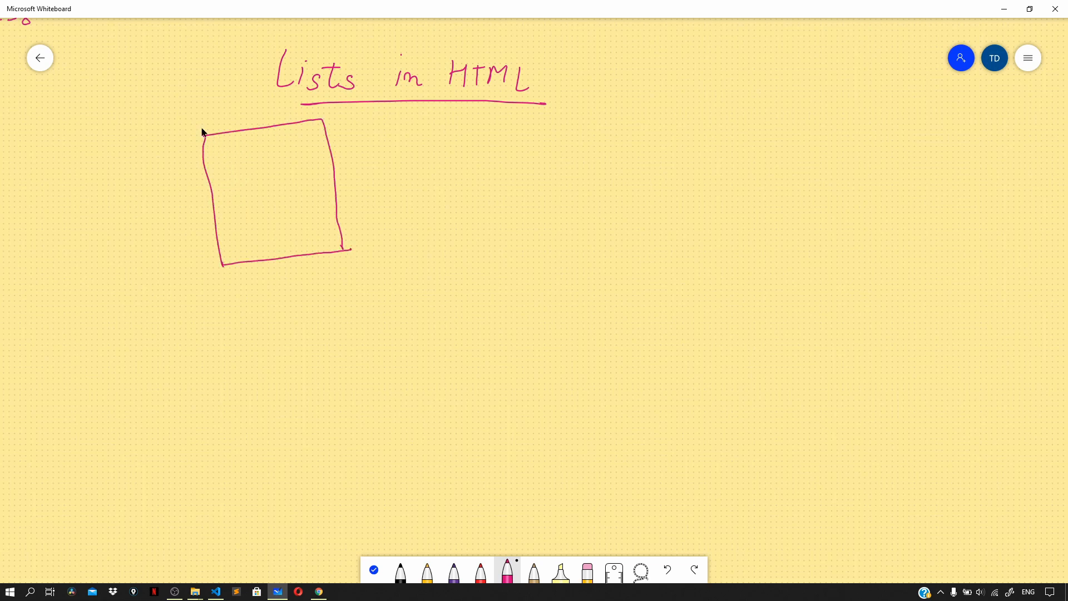
mouse_move(228, 171)
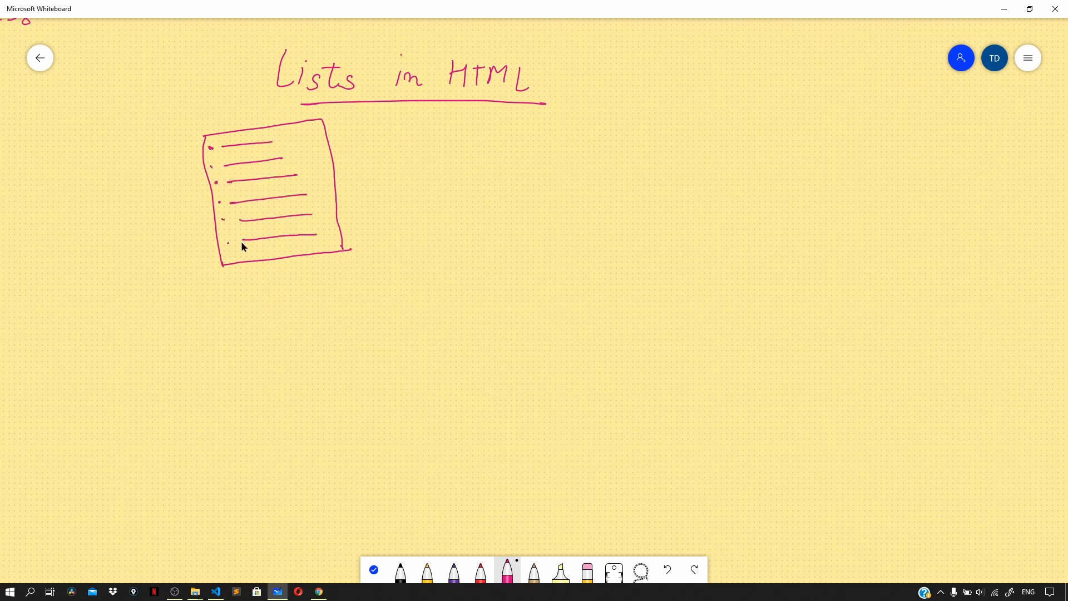
mouse_move(245, 243)
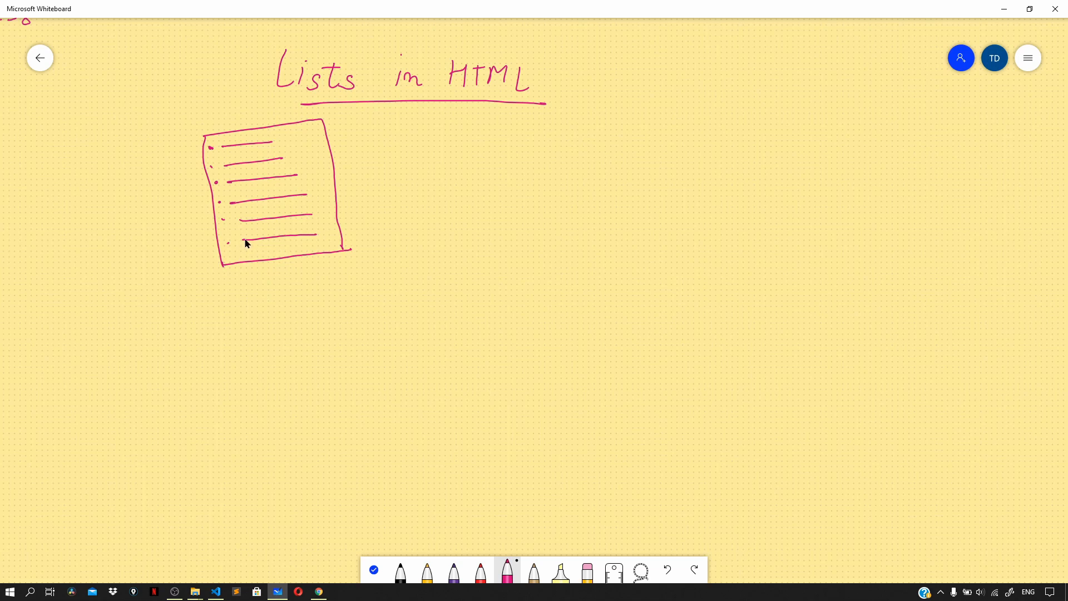
mouse_move(244, 245)
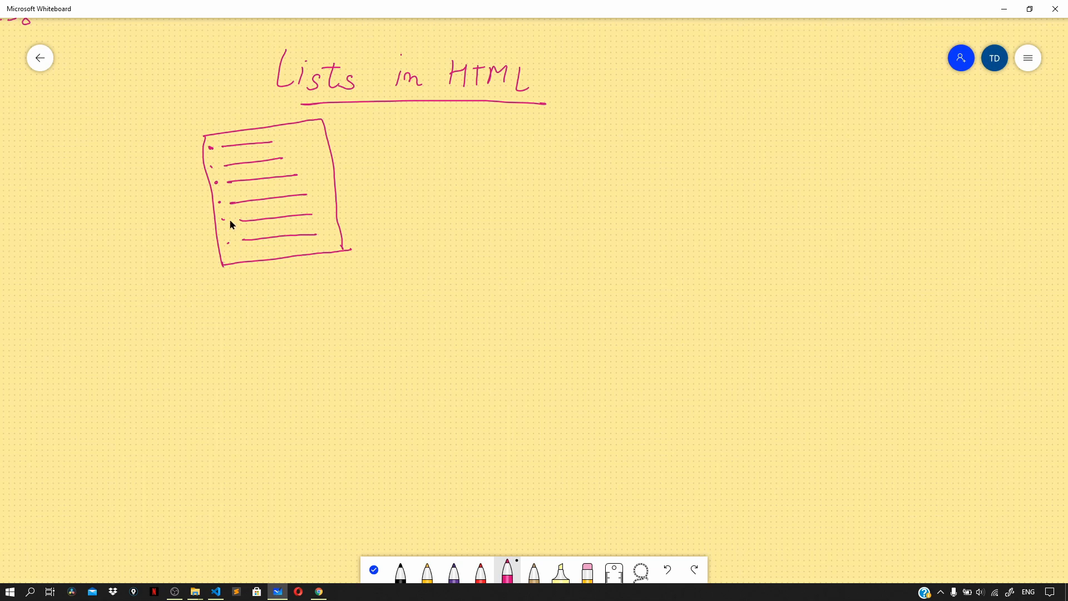
left_click_drag(391, 129, 453, 147)
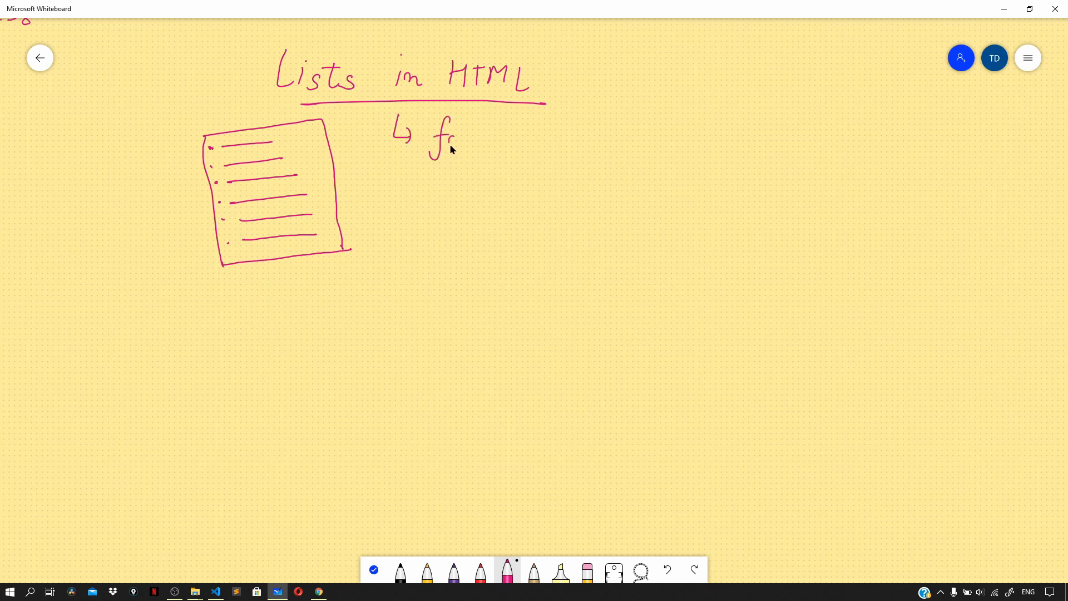
left_click_drag(456, 140, 504, 190)
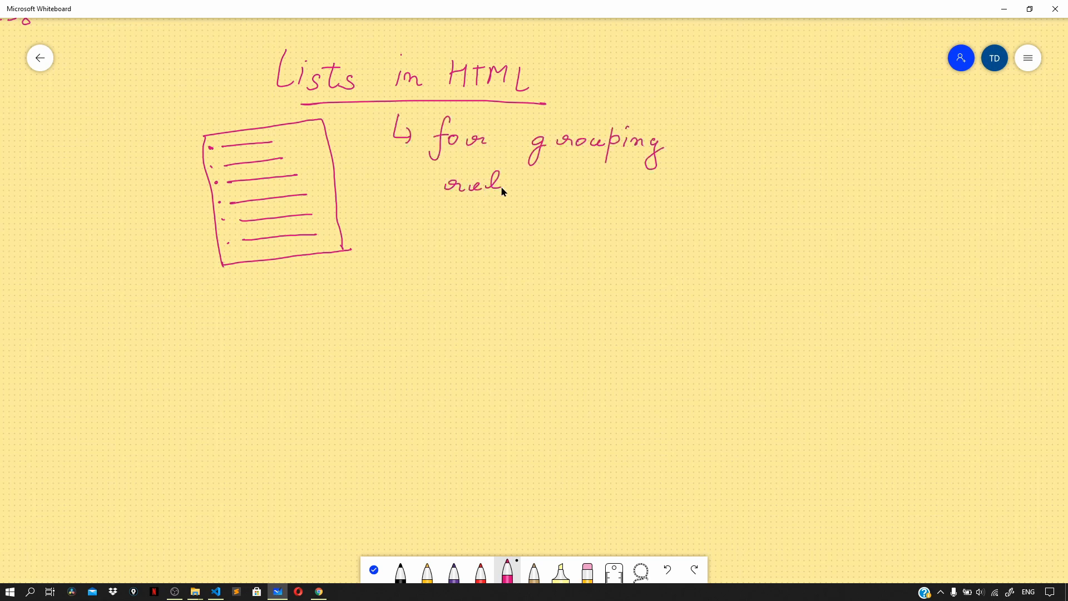
left_click_drag(503, 183, 687, 187)
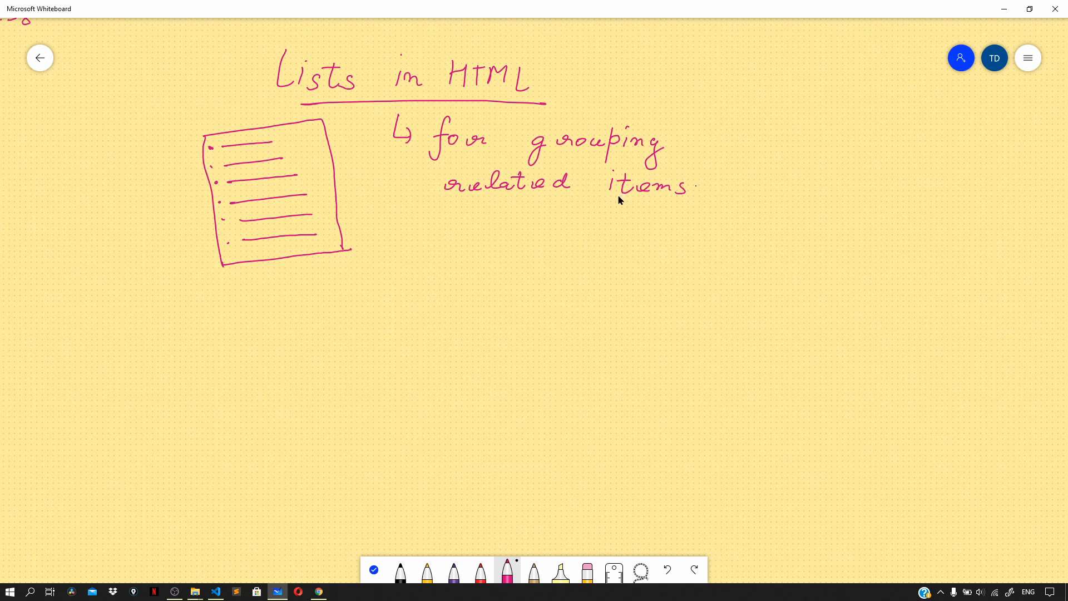
mouse_move(614, 202)
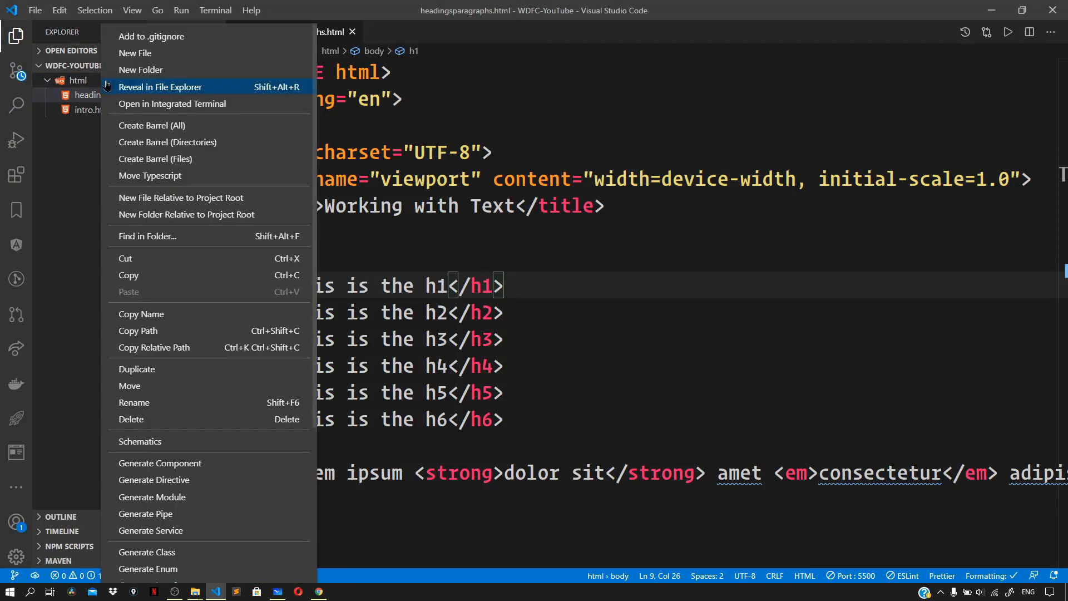
- Create lists.html in the html folder with the HTML boilerplate titled Lists
left_click(135, 53)
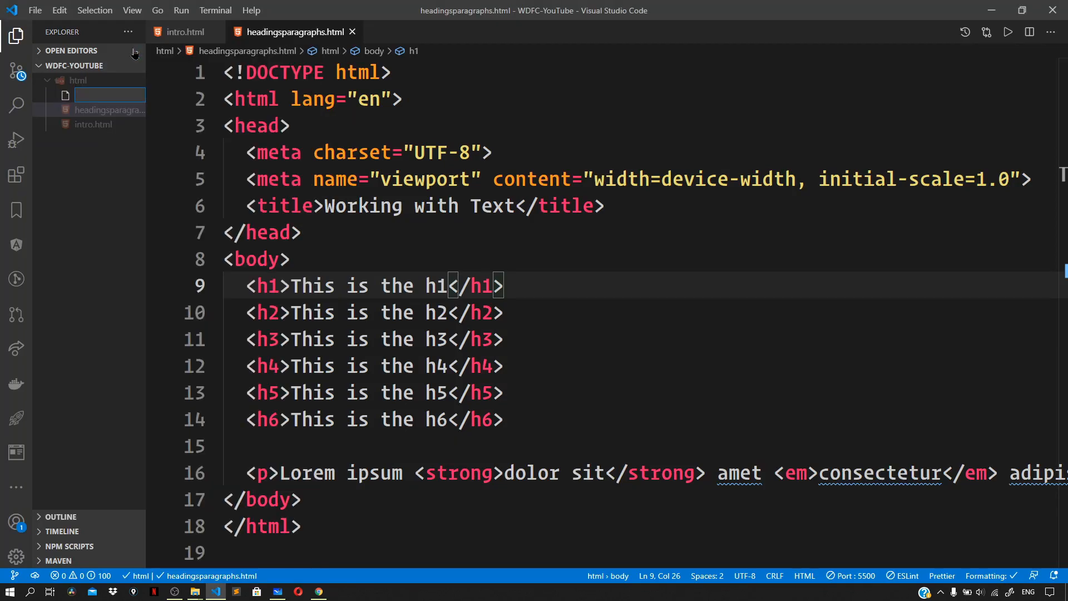
type("lists.t")
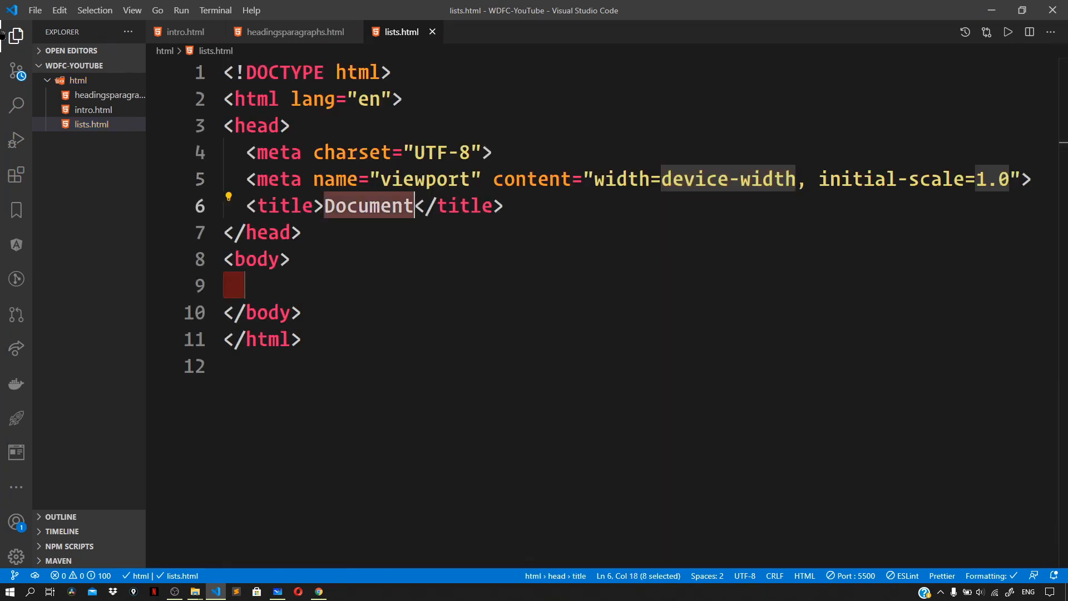
type("Lists i")
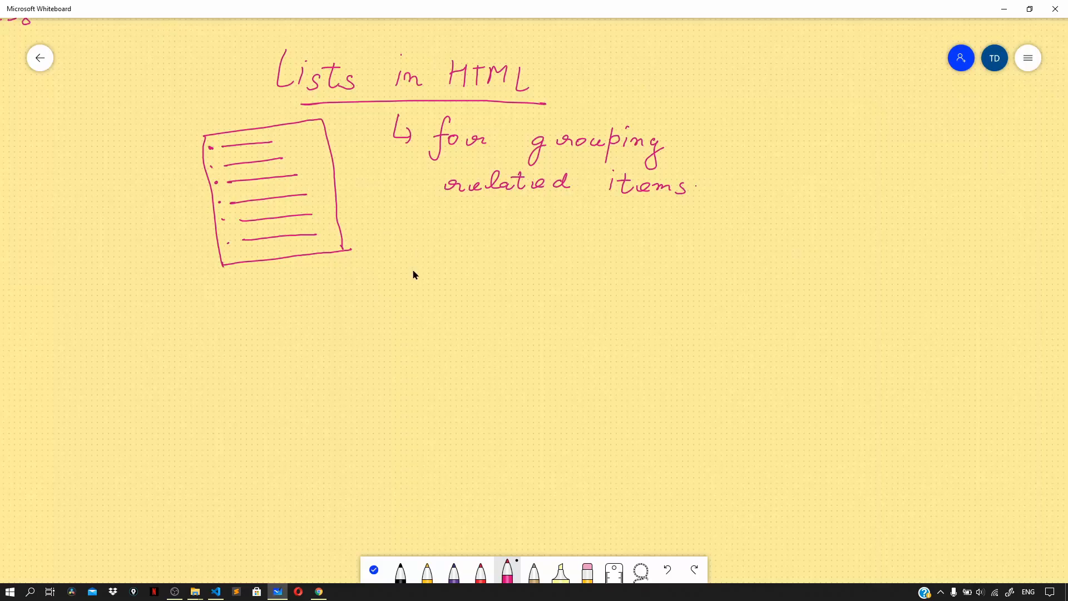
mouse_move(449, 252)
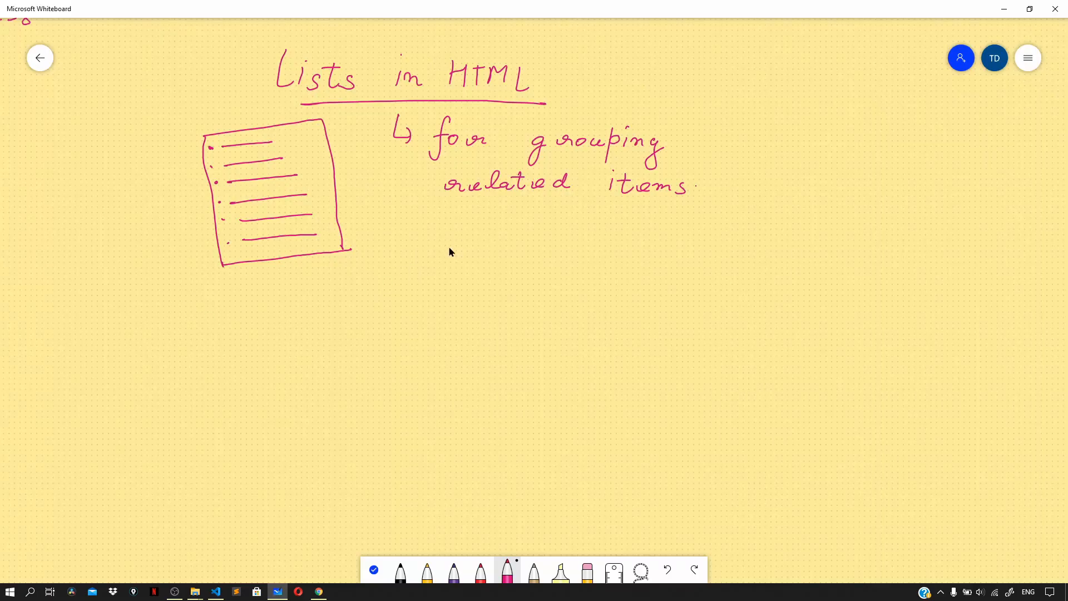
- Write 'unordered list', '<ul>' and '(order doesn't matter)', then tick the list sketch
left_click_drag(442, 245, 552, 292)
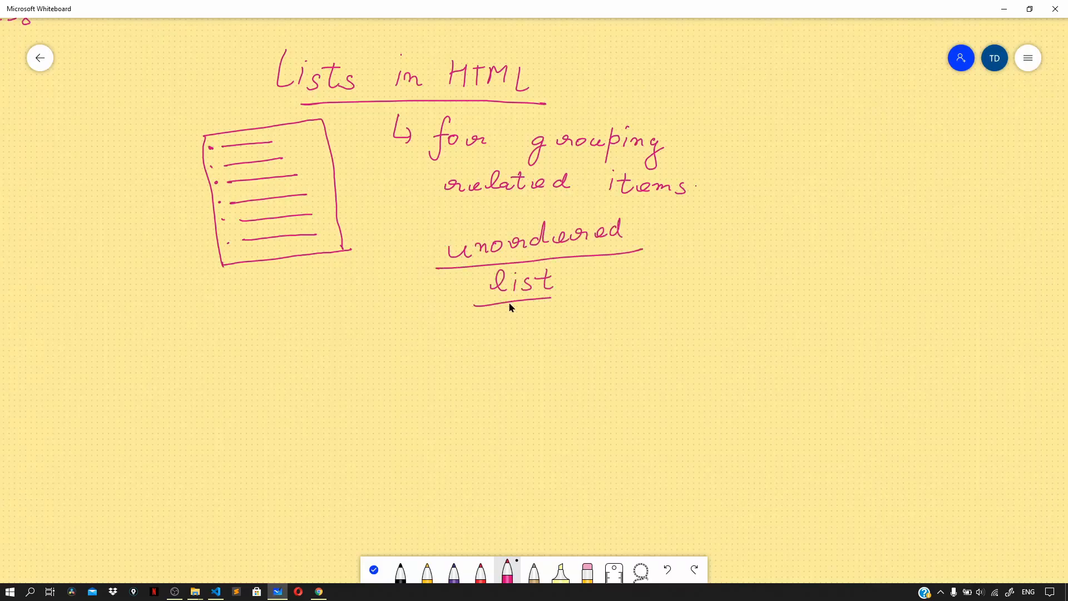
left_click_drag(415, 353, 433, 337)
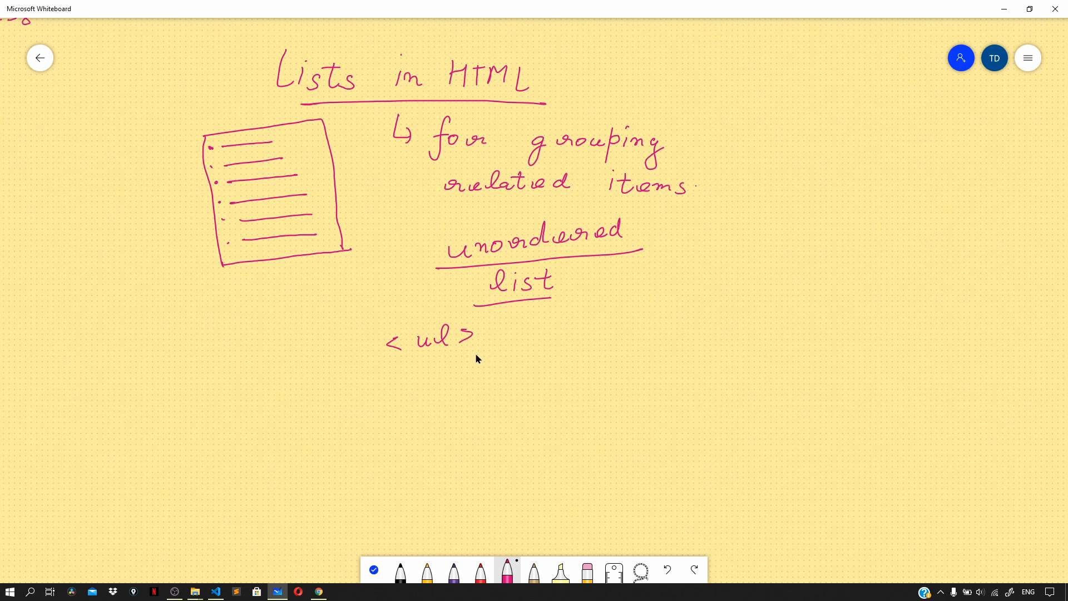
mouse_move(555, 323)
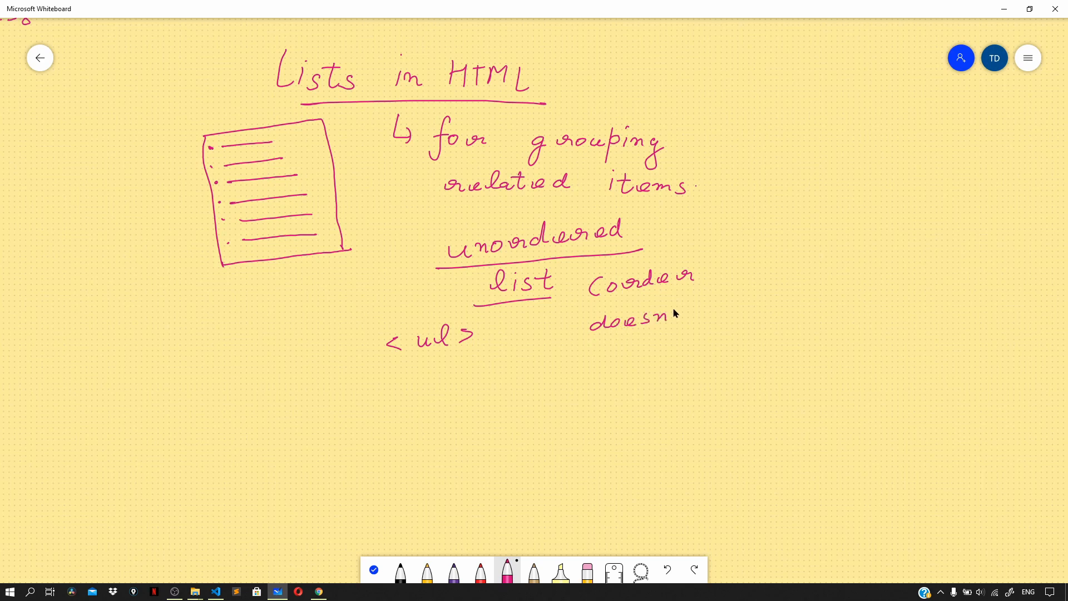
left_click_drag(688, 314, 848, 289)
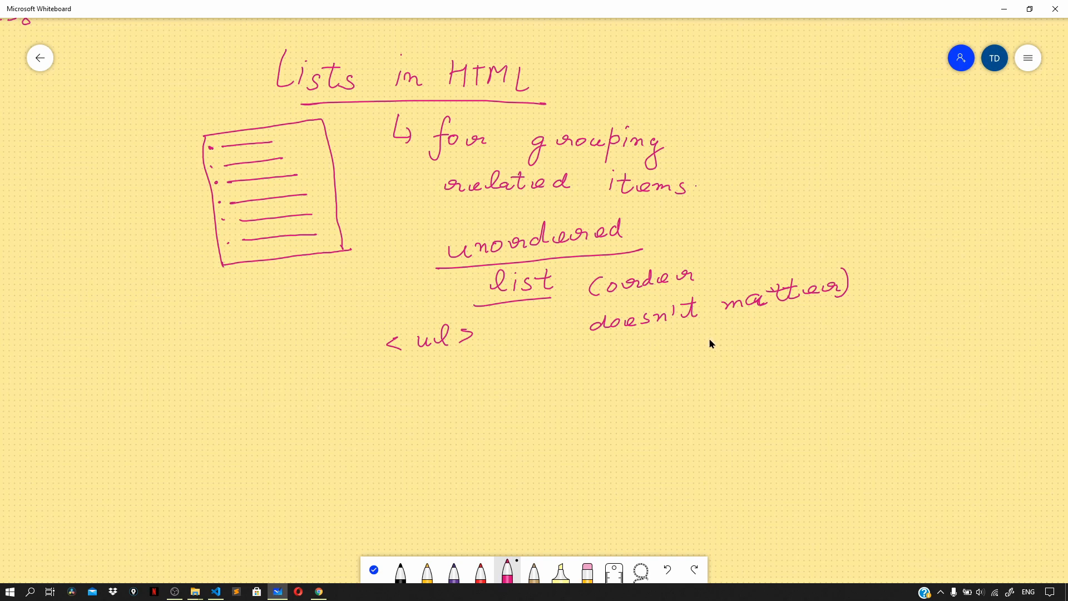
mouse_move(708, 342)
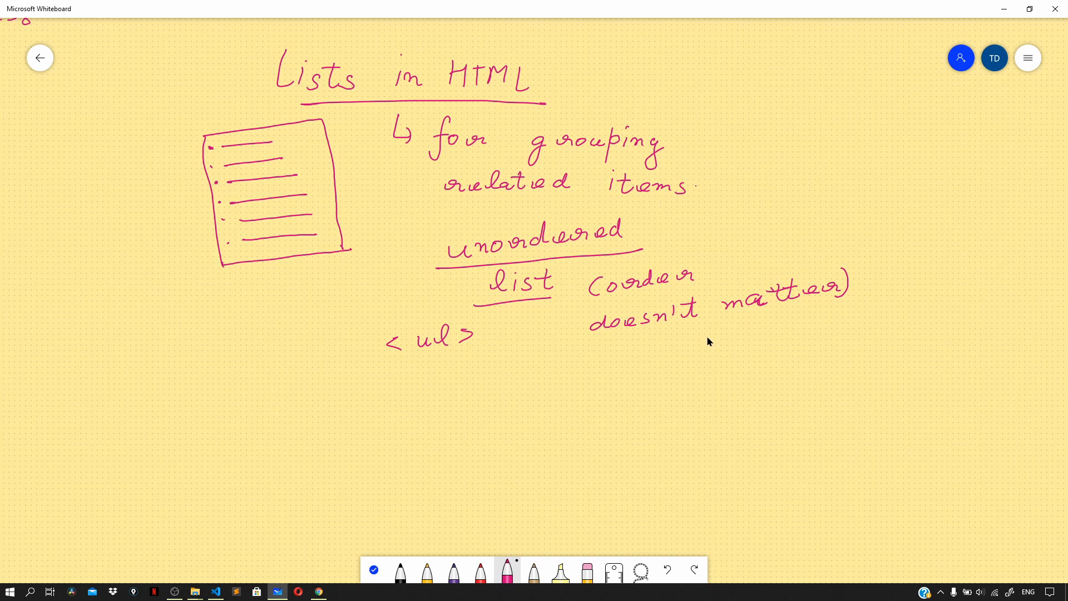
mouse_move(401, 370)
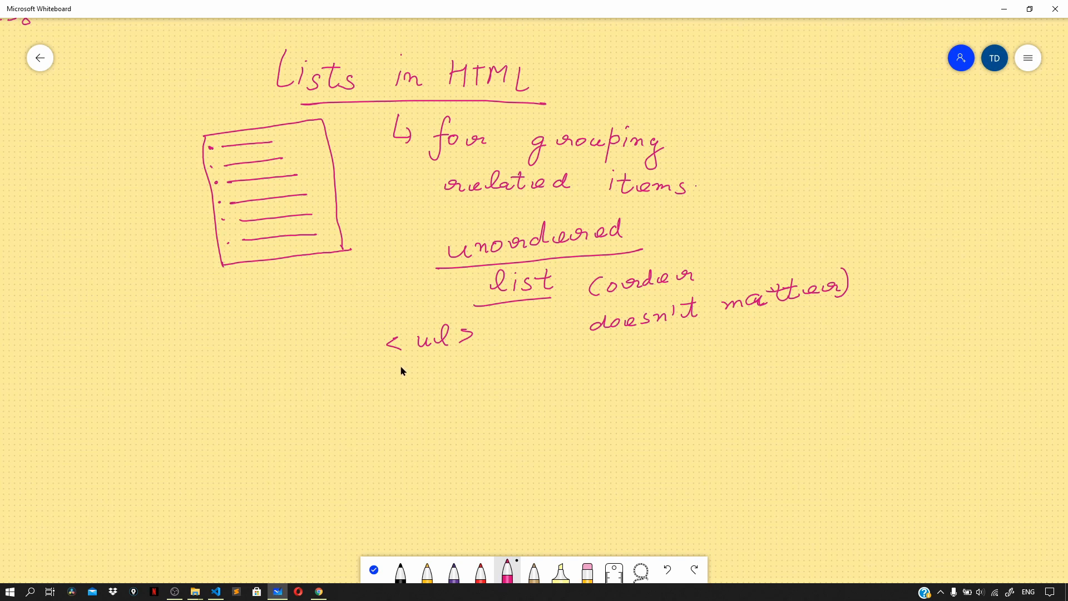
left_click_drag(160, 190, 187, 174)
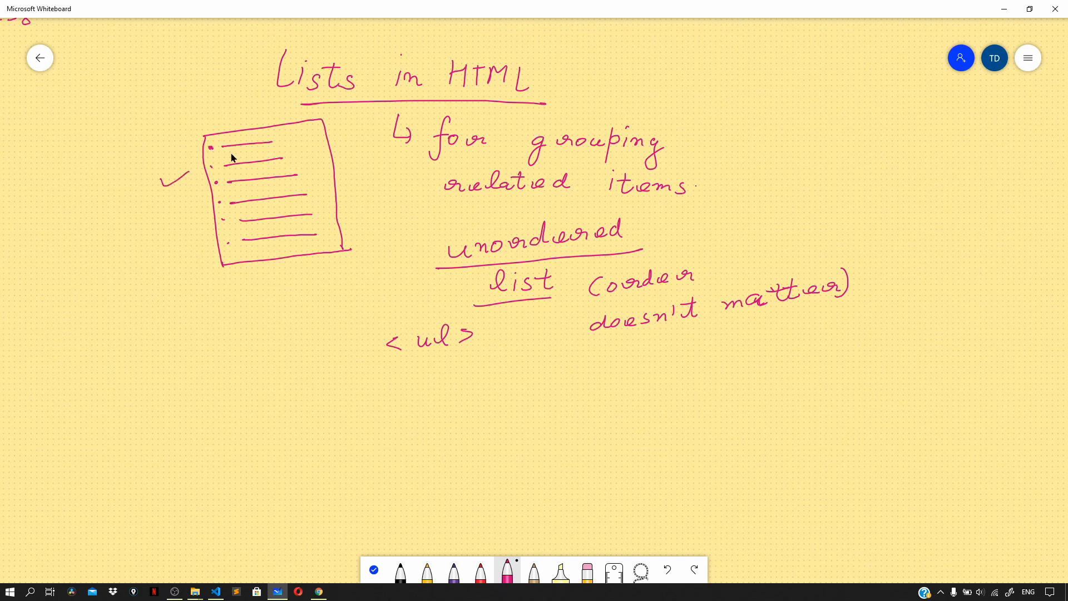
mouse_move(210, 169)
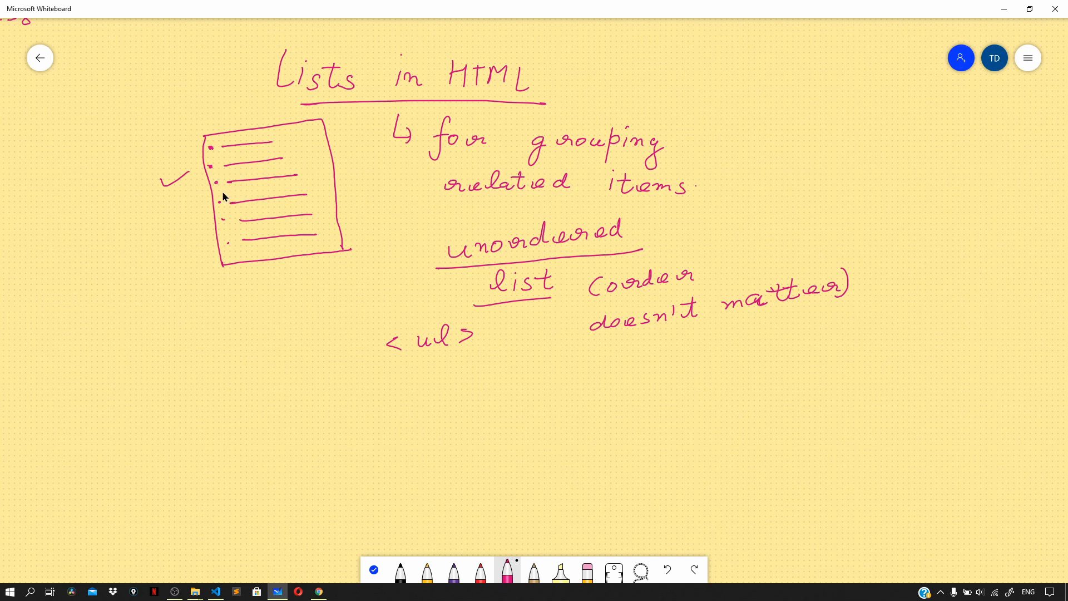
mouse_move(221, 199)
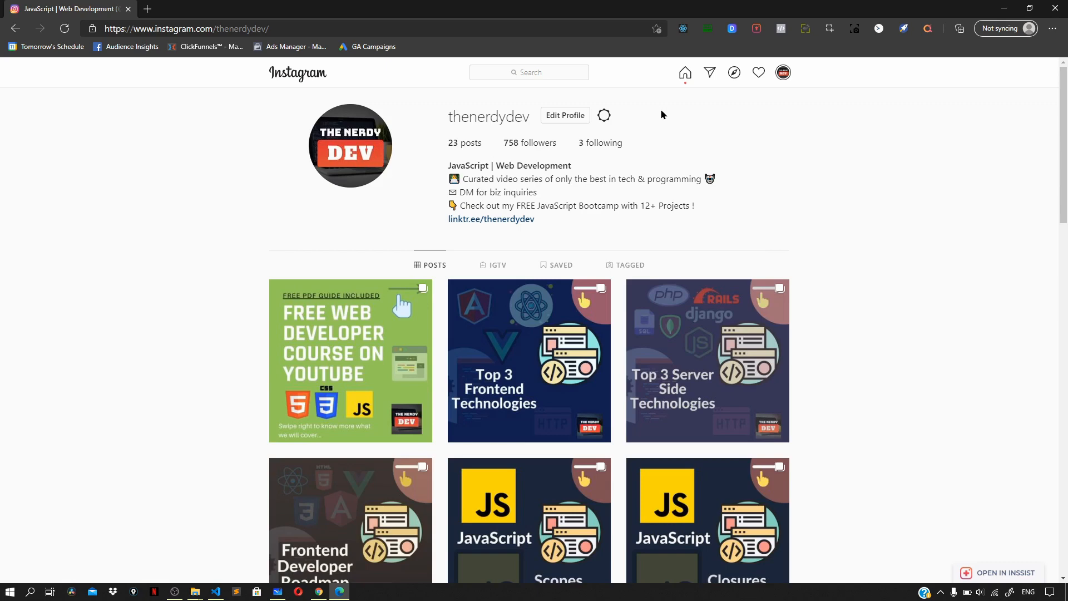
mouse_move(746, 81)
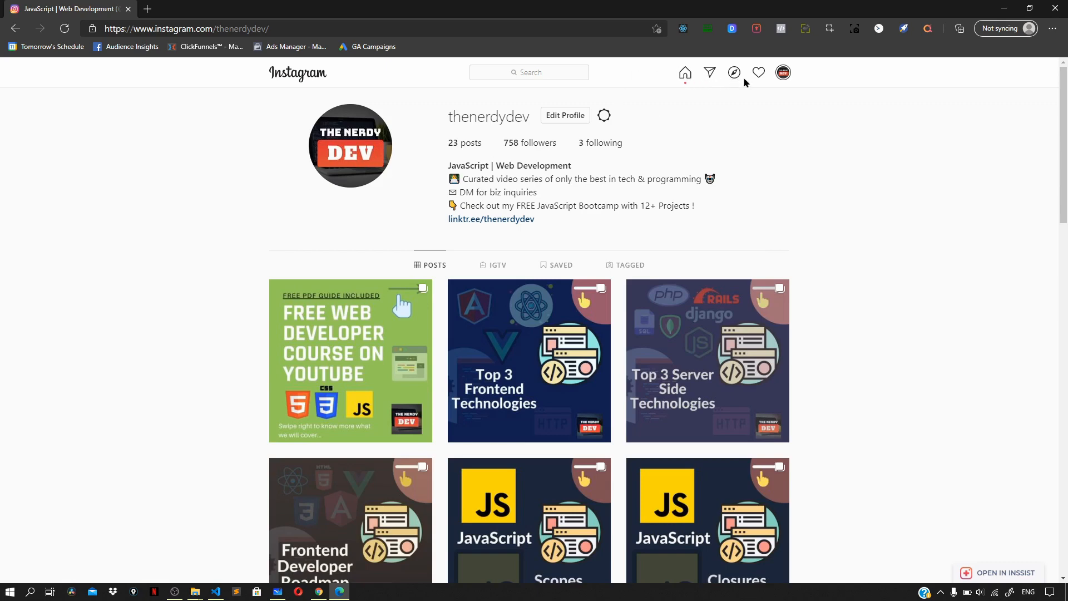
mouse_move(748, 108)
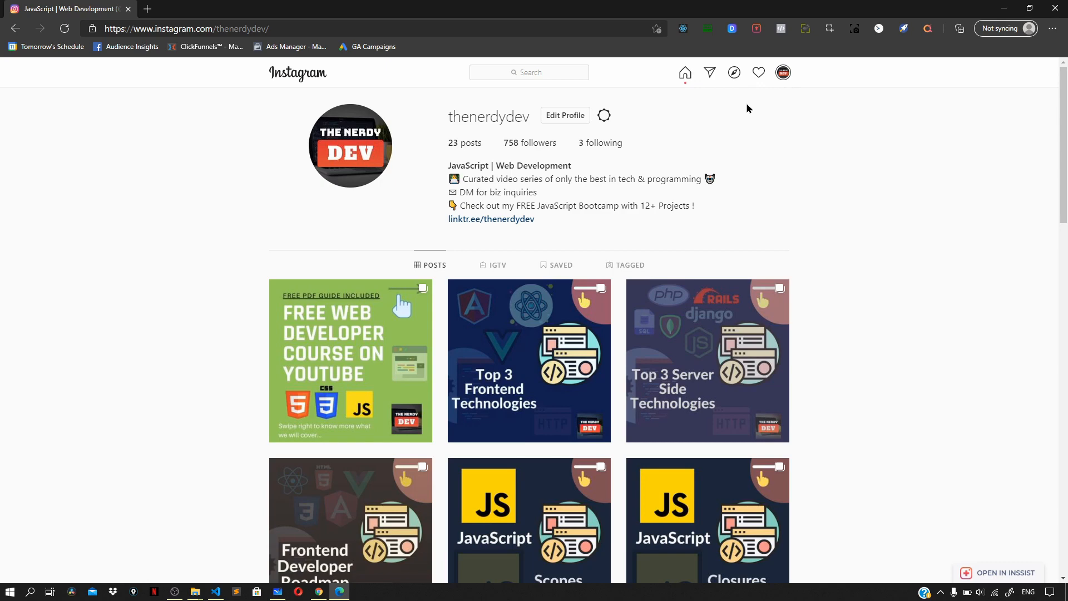
mouse_move(744, 110)
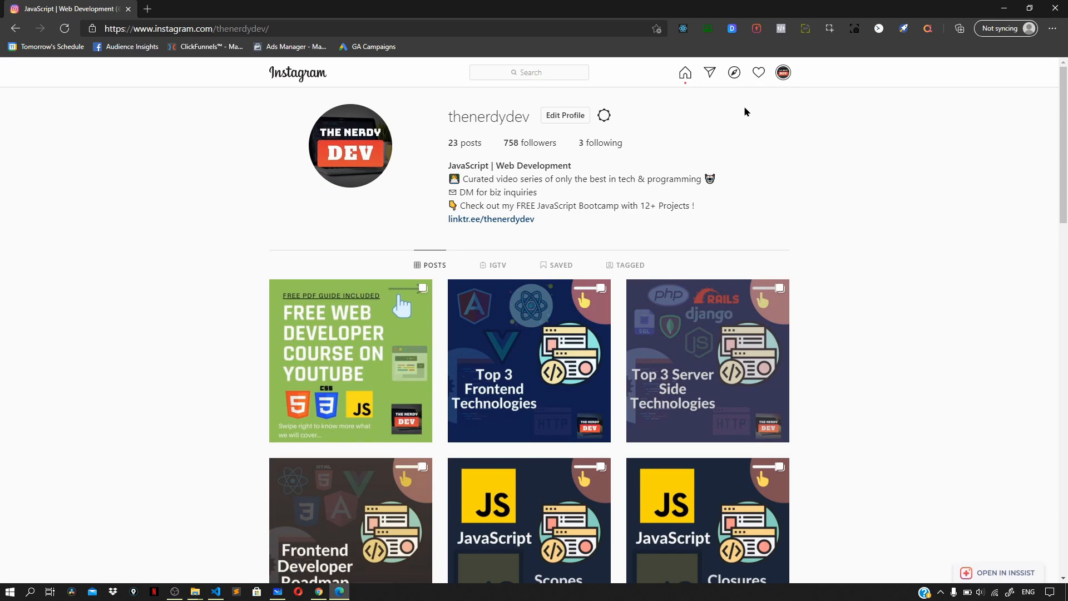
mouse_move(742, 112)
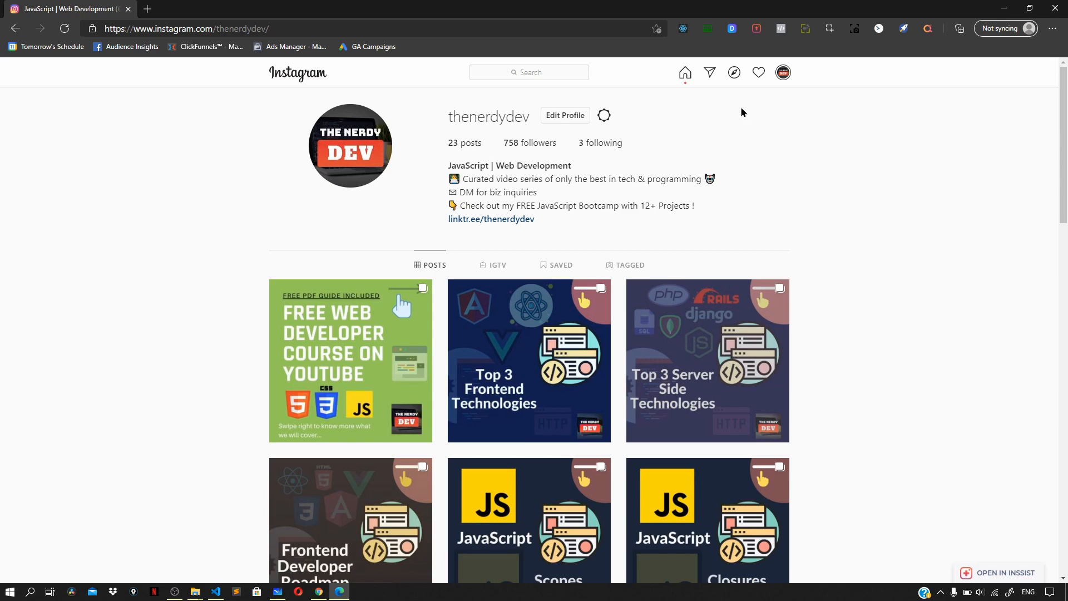
mouse_move(736, 114)
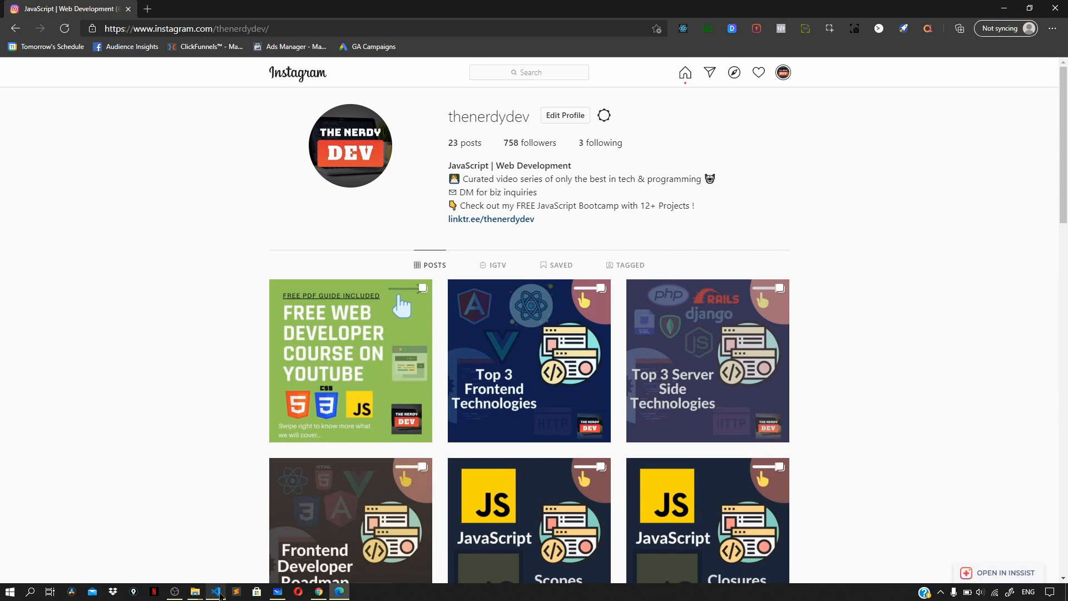
- Switch back from the browser to the code editor
left_click(215, 591)
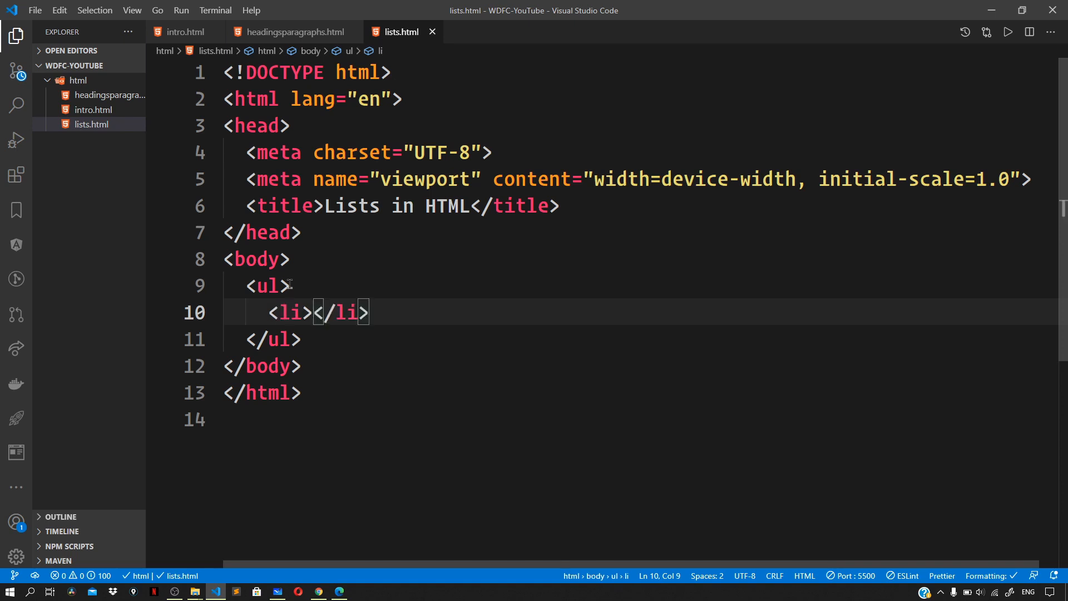
- Fill the <ul> with items Do this, Do that, Do this and do that, and save
type("Do this")
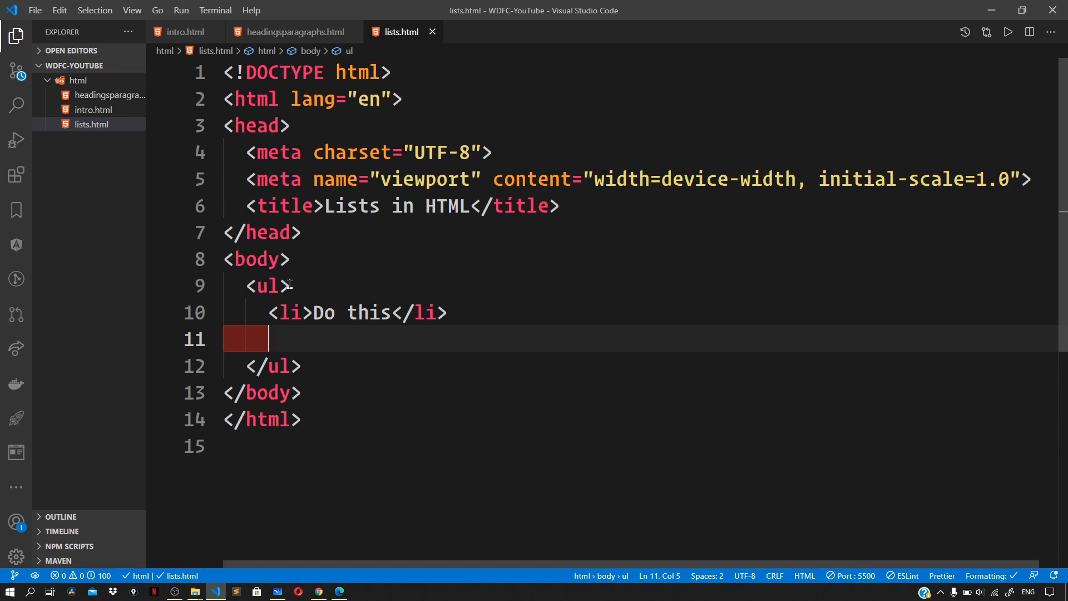
type("li>Do this and do that</li>")
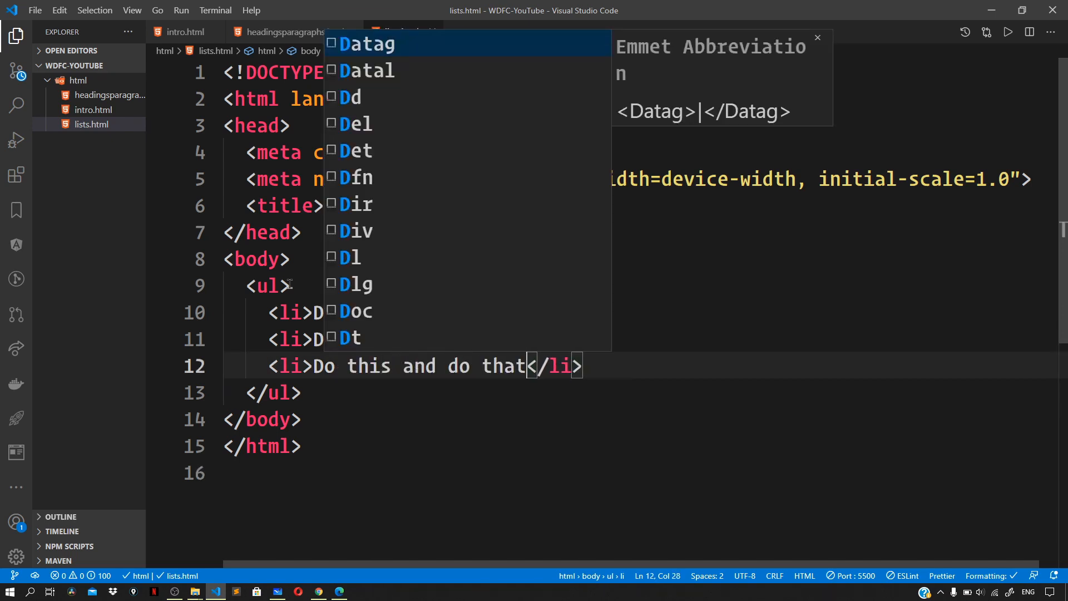
key("Escape")
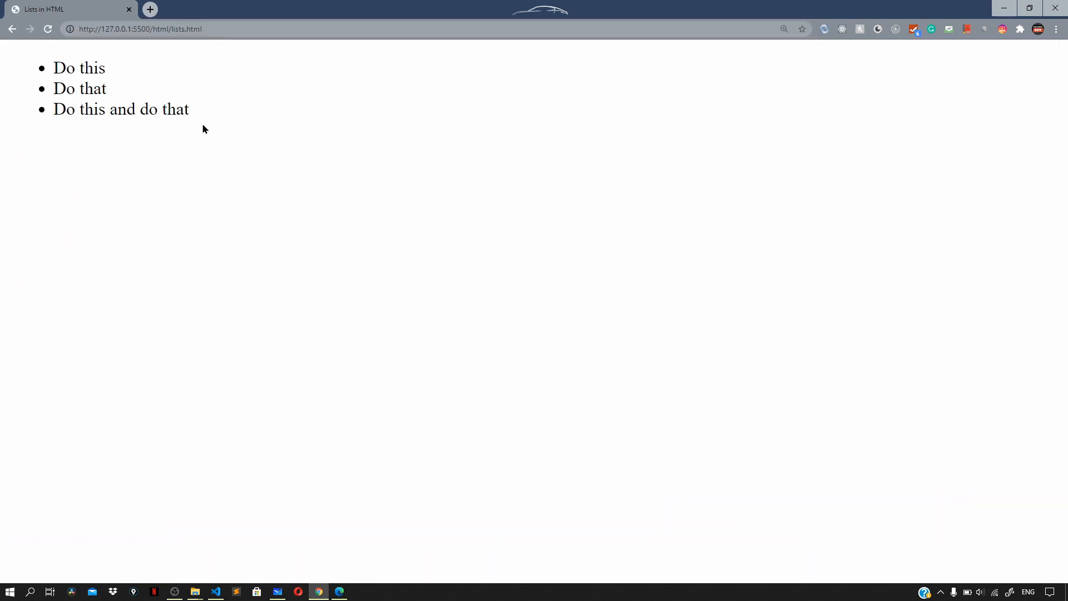
mouse_move(207, 118)
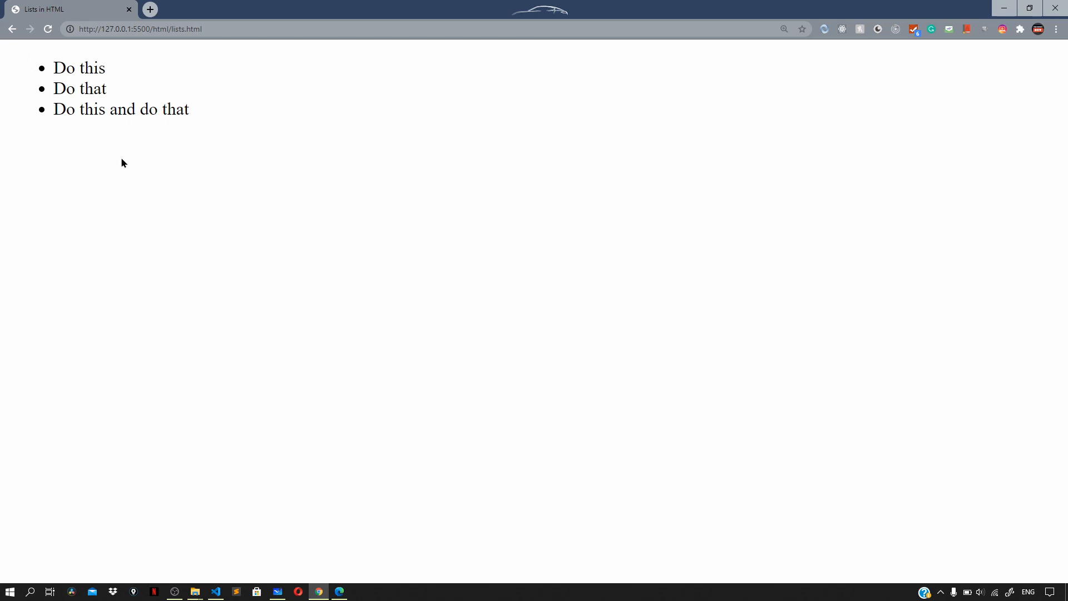
mouse_move(205, 200)
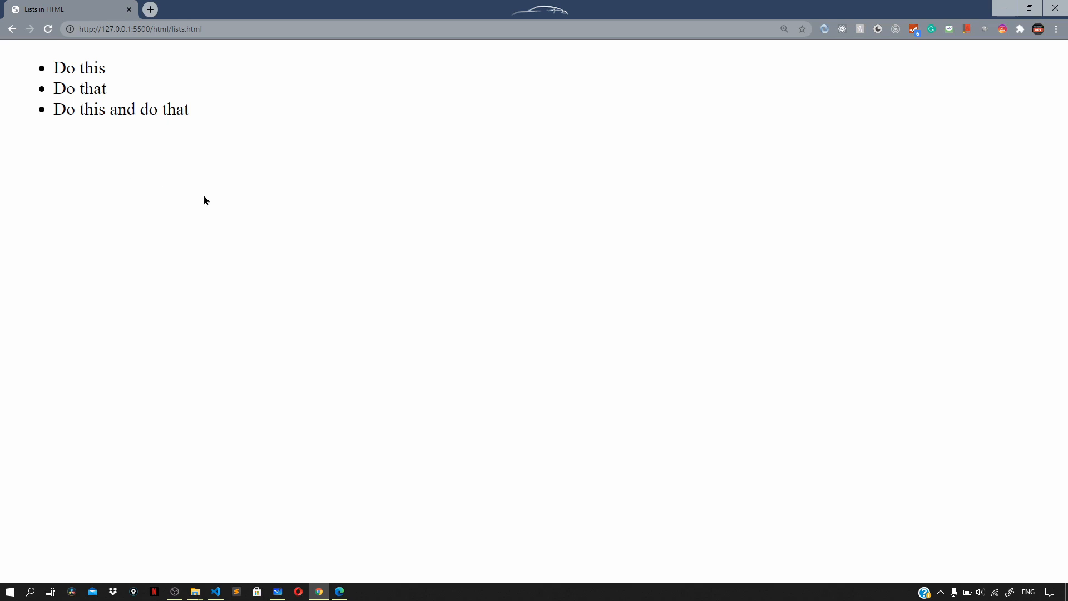
- Return from the Chrome preview to the code editor
left_click(215, 590)
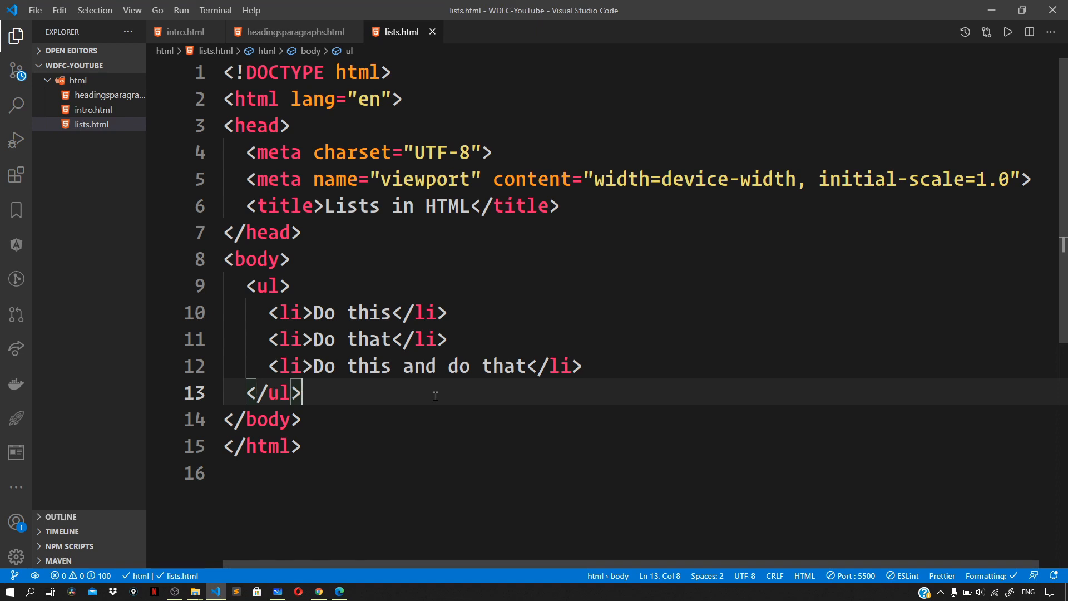
- Add a second <ul> with The Nerdy Dev, Youtube Channel and an open Playlists item
key("enter")
type("<ul></ul>")
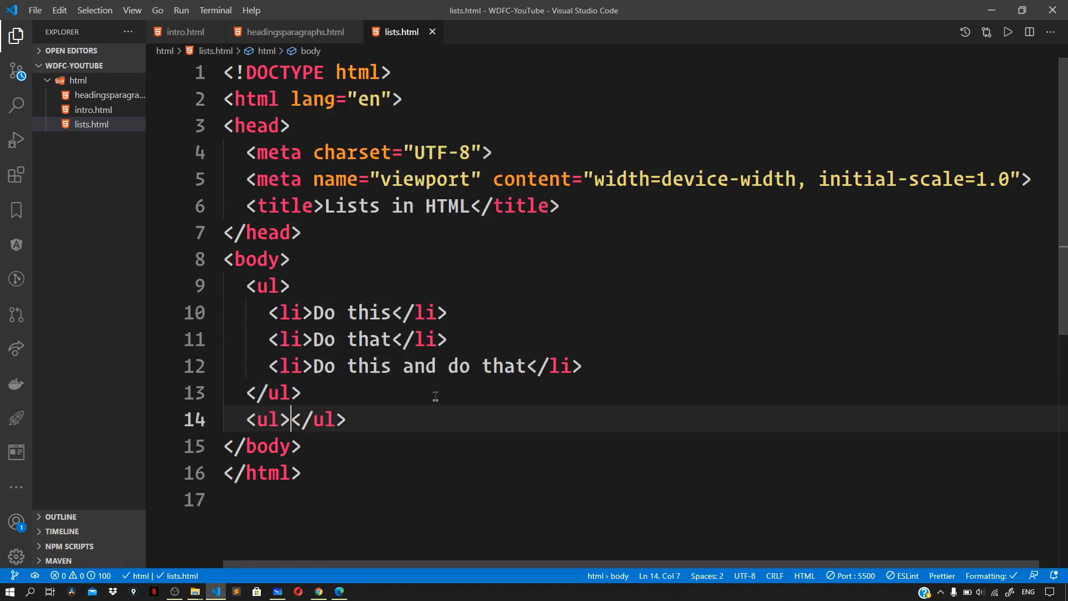
key("Enter")
type("<li></li>")
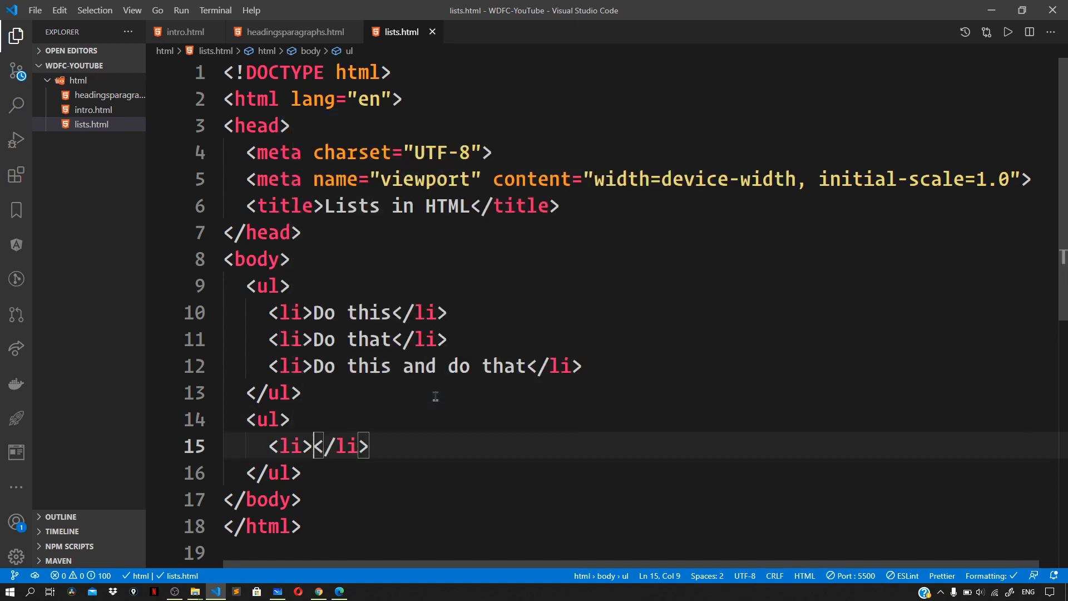
type("The Nerdy Dev")
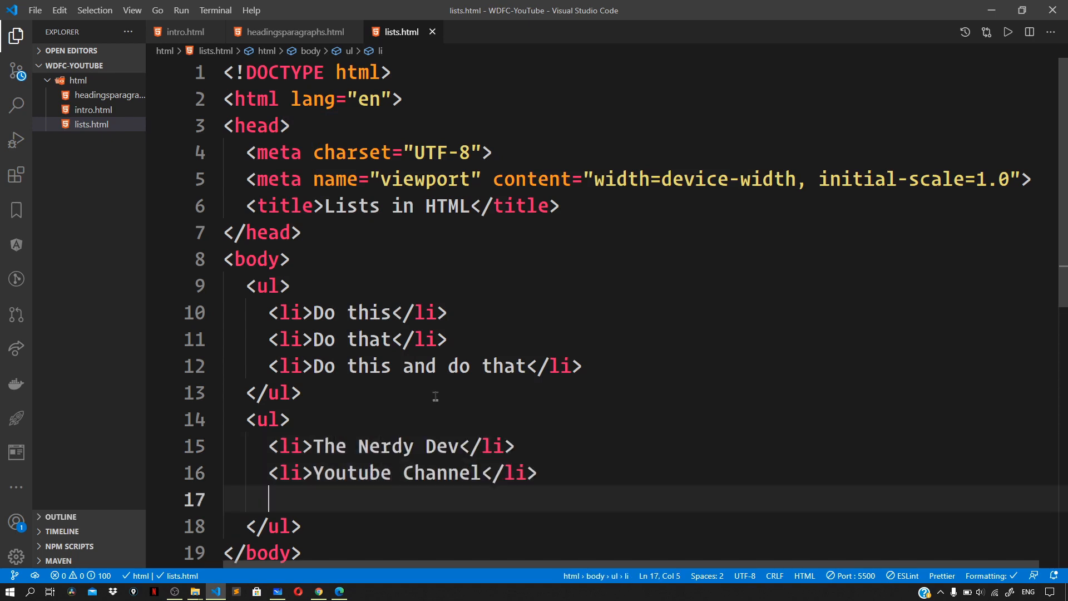
type("<li></li>")
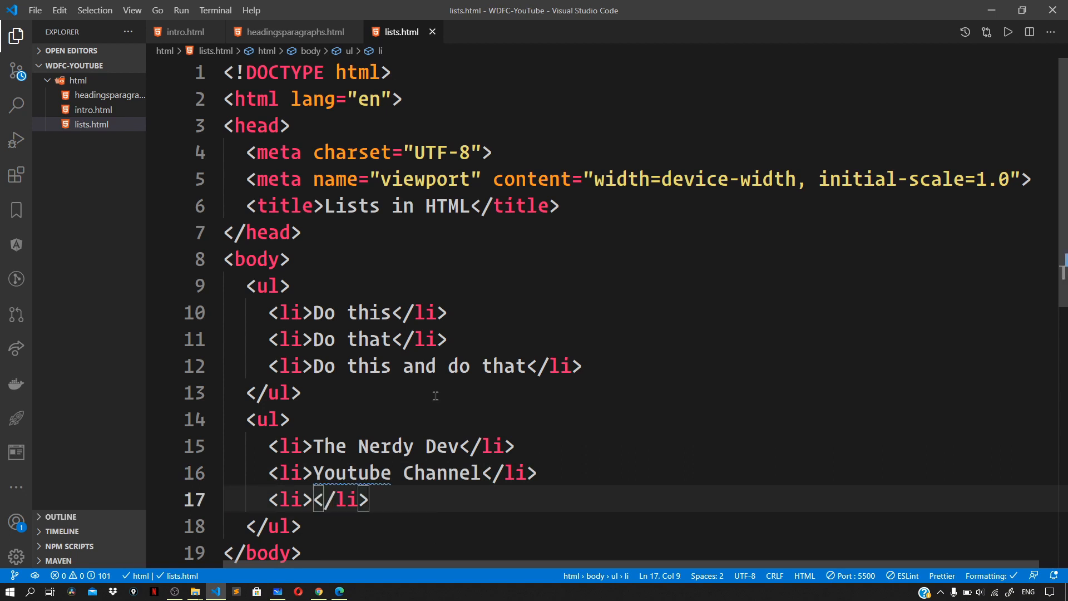
type("P")
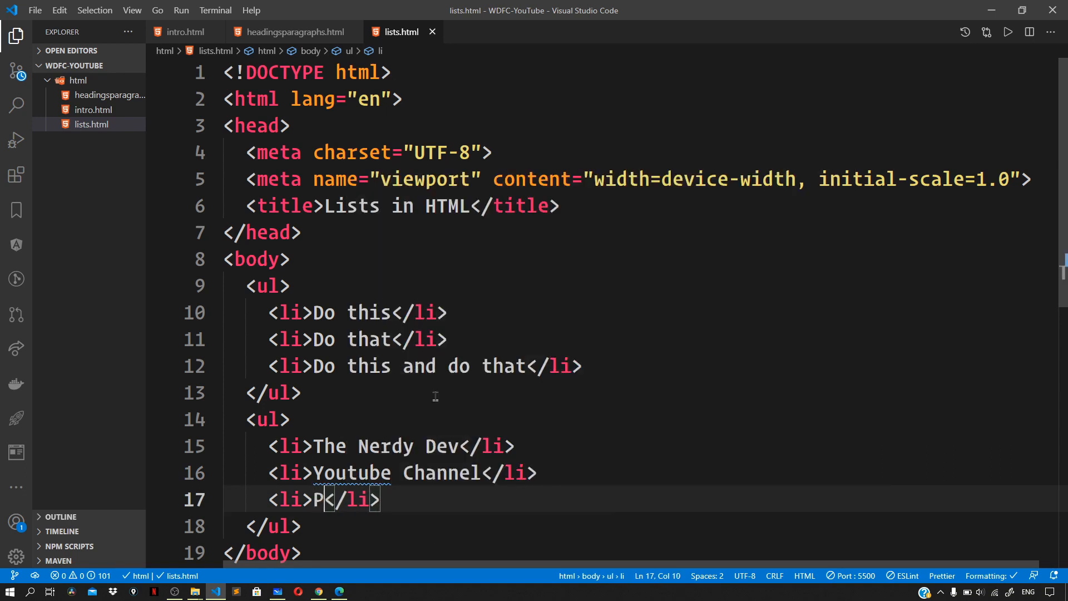
type("laylists")
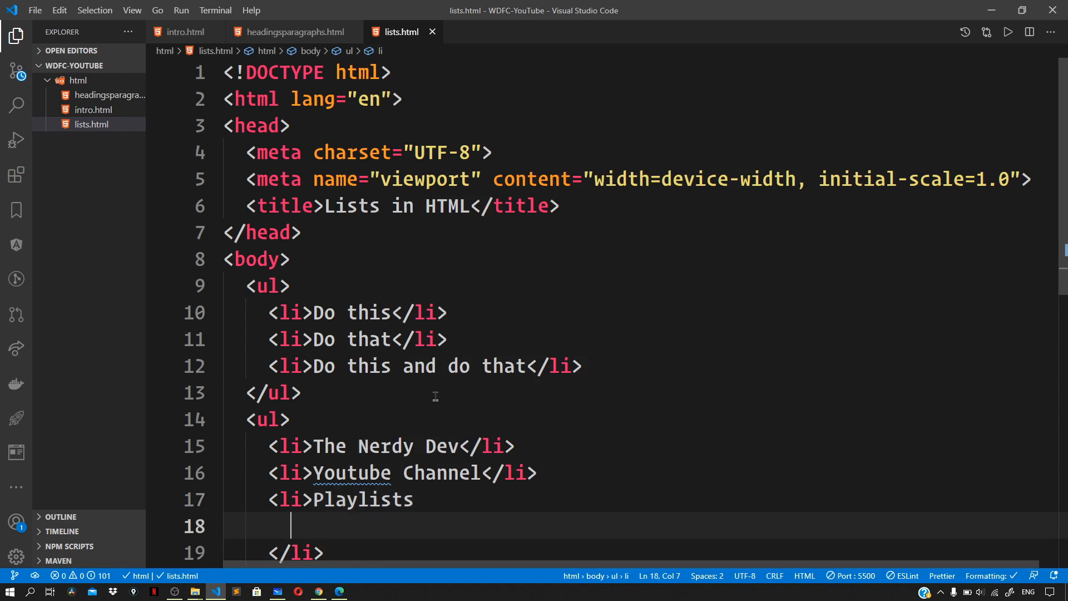
type("ul")
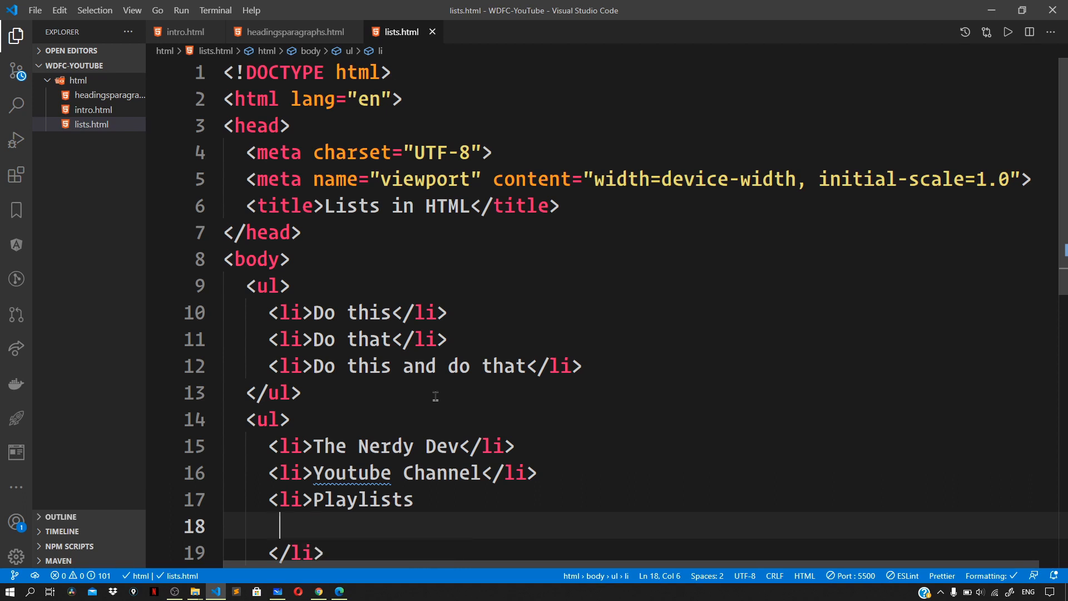
- Nest a <ul> under Playlists with JavaScript Series, Python Series and Machine Learning Series
type("<ul></ul>")
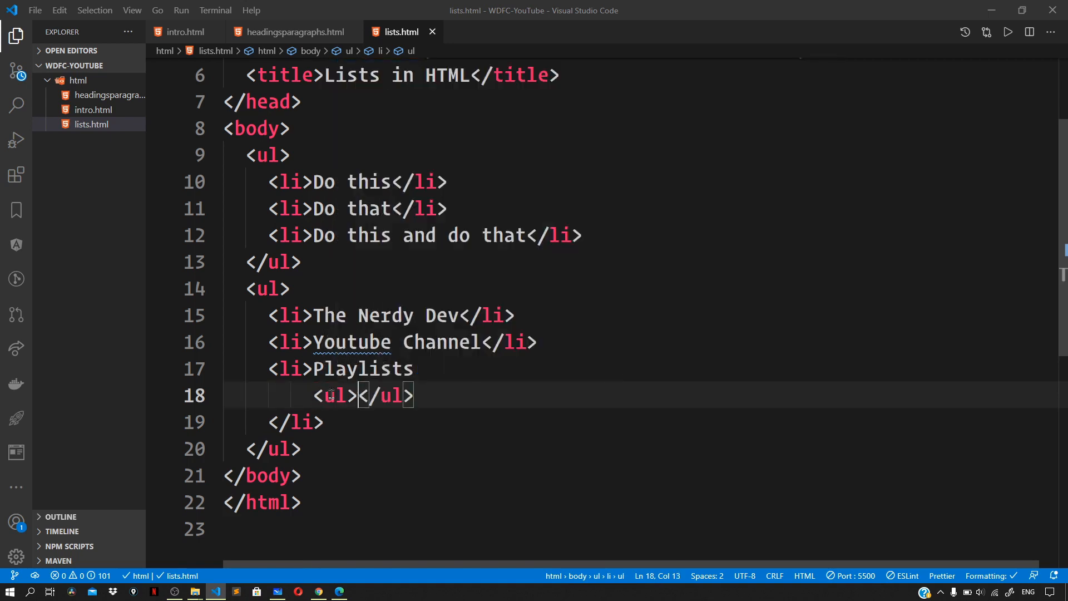
key("Enter")
type("<li>J</li>")
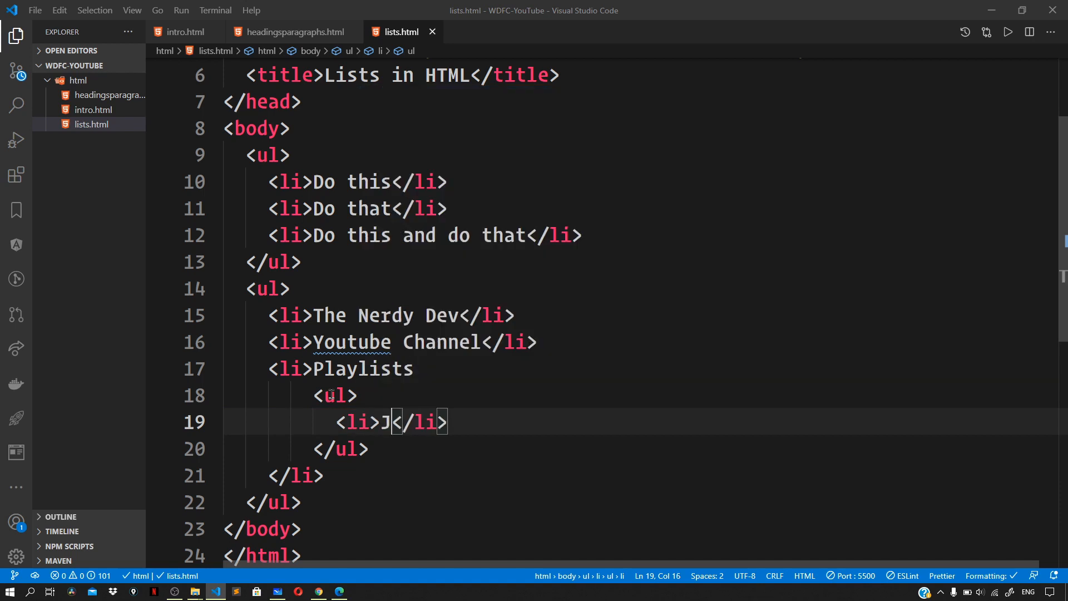
type("avaScr")
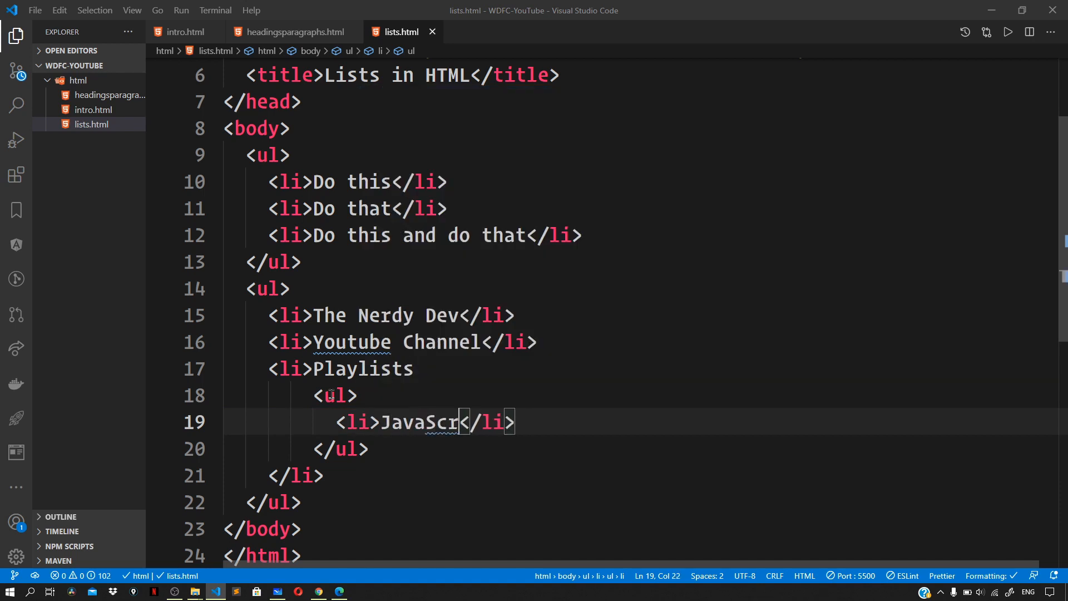
type("ipt Series")
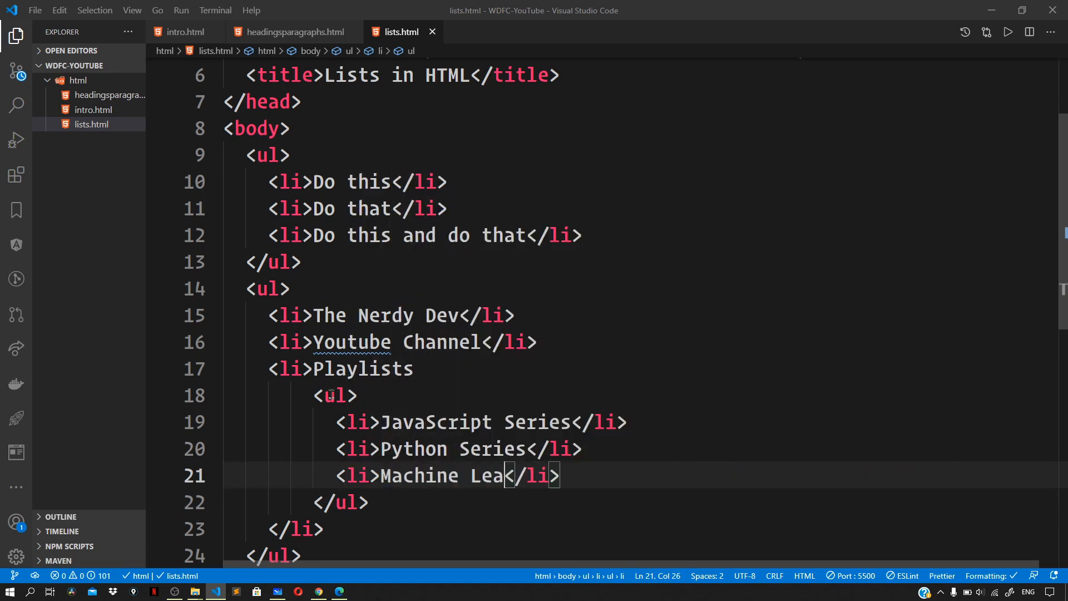
type("rning Series")
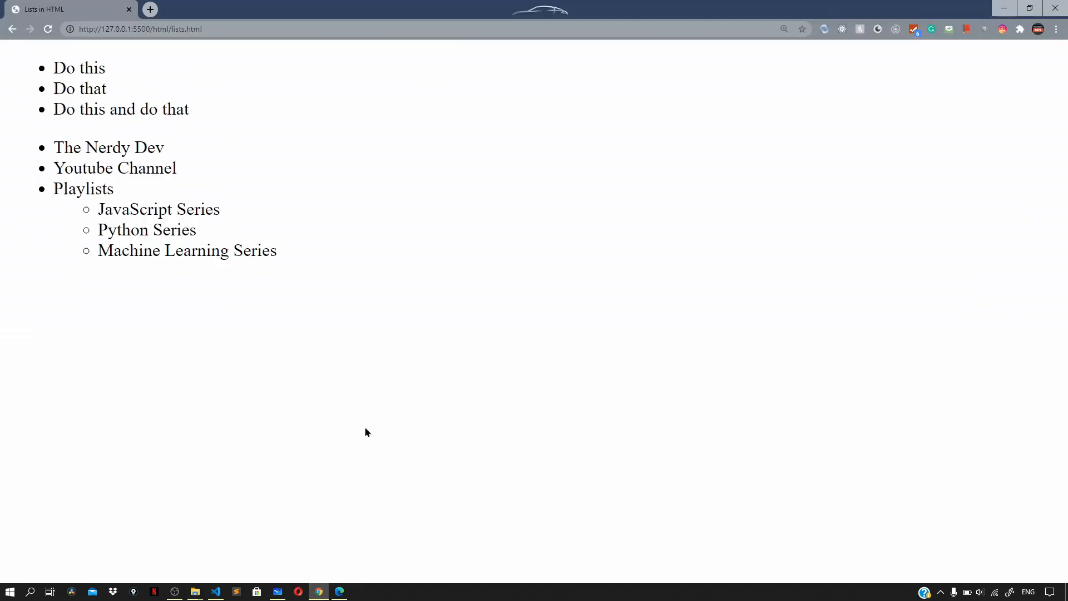
mouse_move(375, 396)
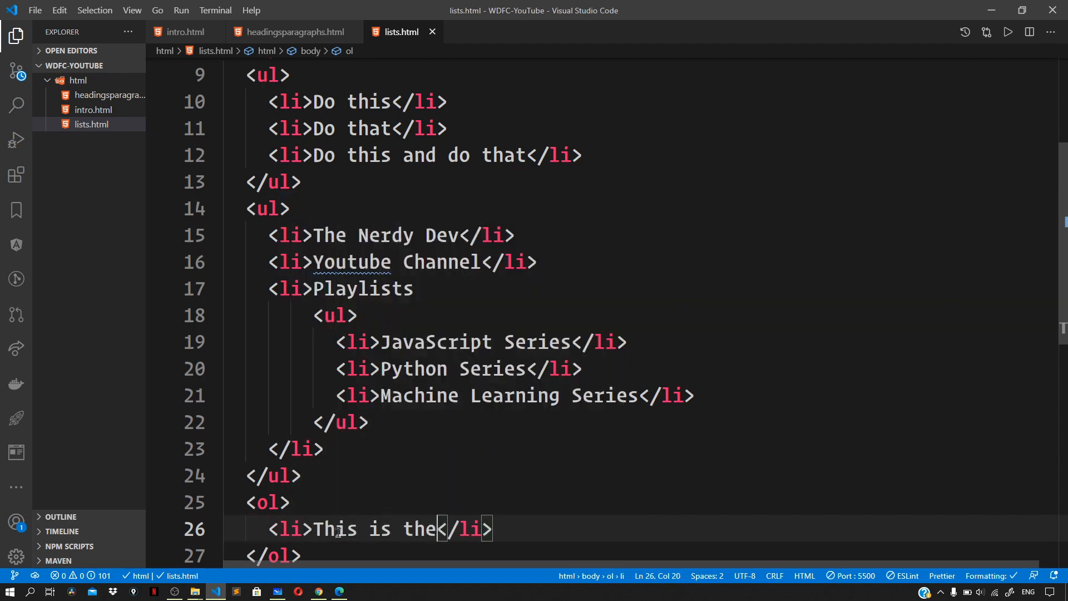
- Add an <ol> with This is the first, second and third list item
type("first list it3em")
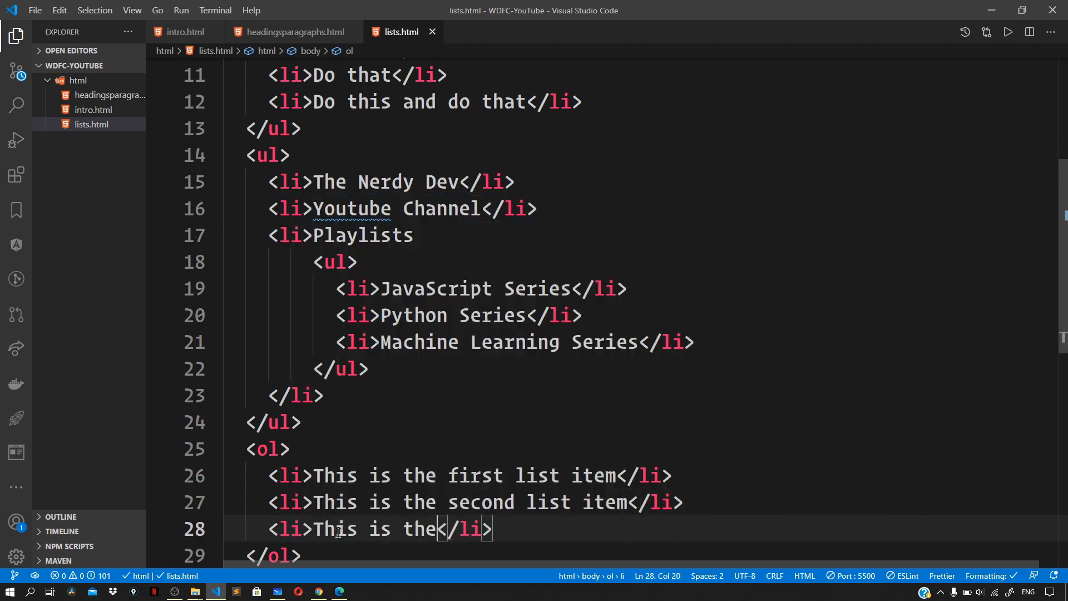
type("third list ite")
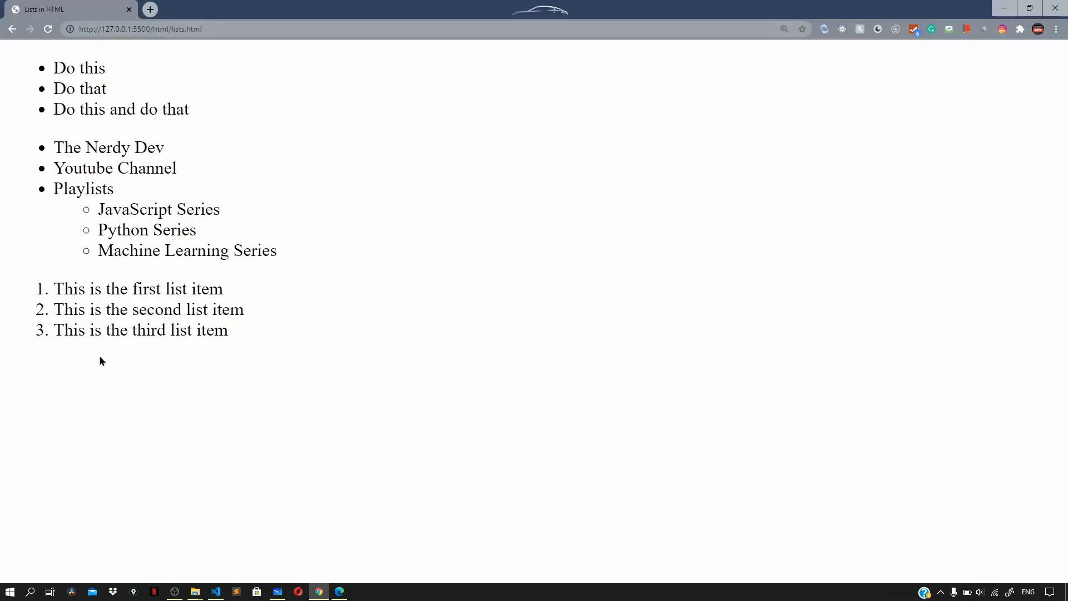
mouse_move(103, 360)
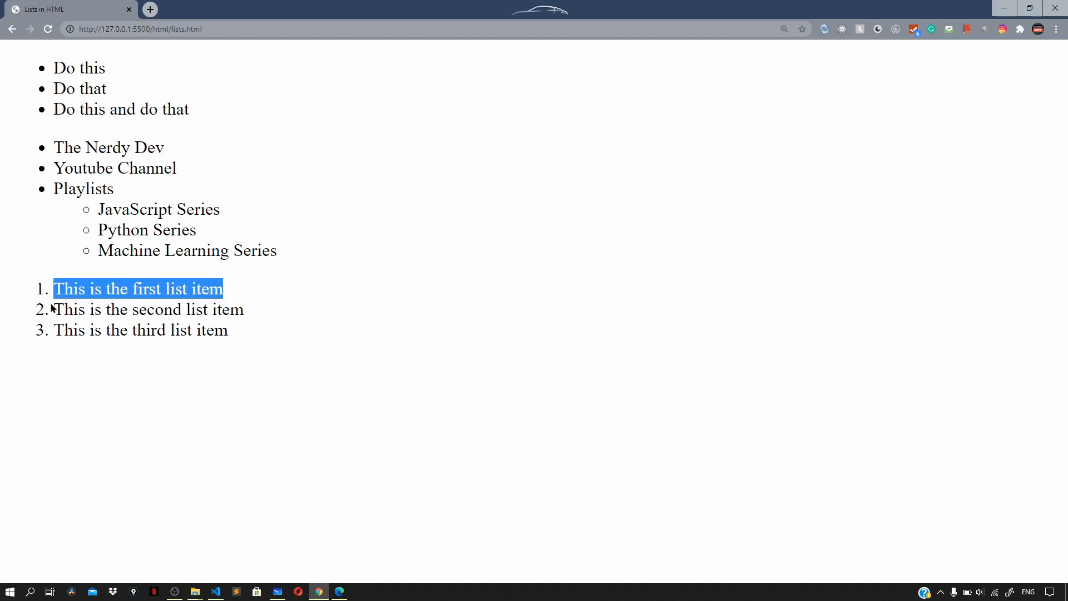
- Highlight the first numbered item in the preview and return to the code editor
left_click_drag(54, 288, 107, 330)
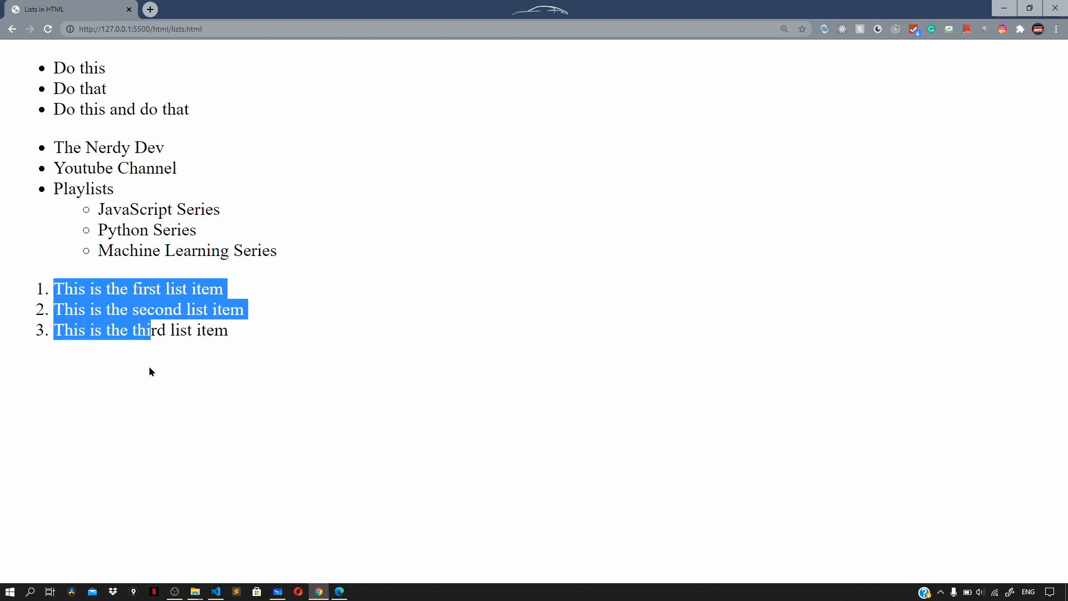
left_click(41, 334)
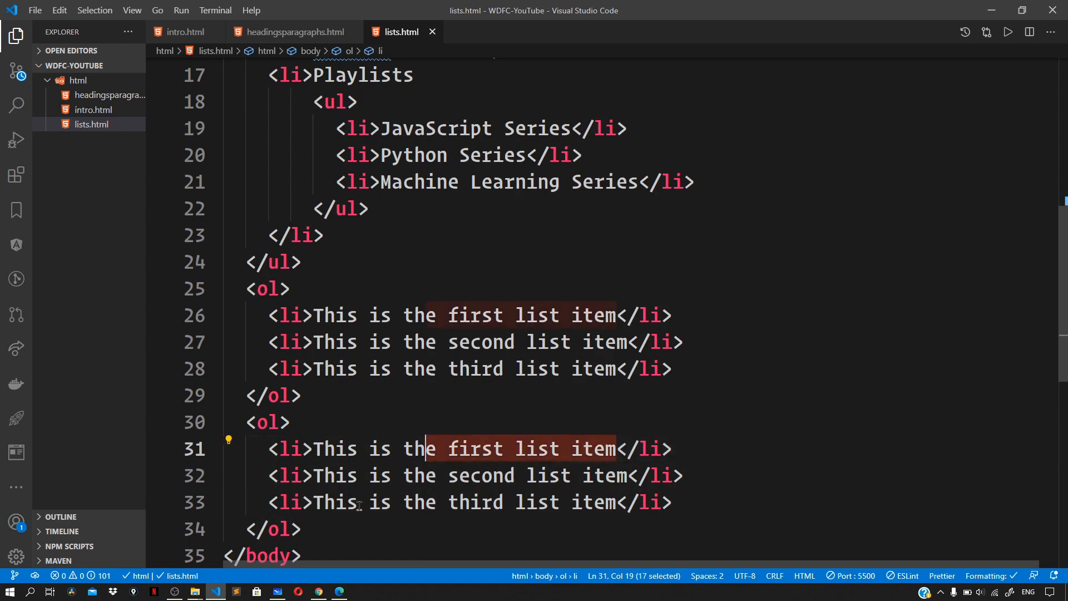
- Change the copied items to This is B and This is C and give the <ol> type="A"
type("b")
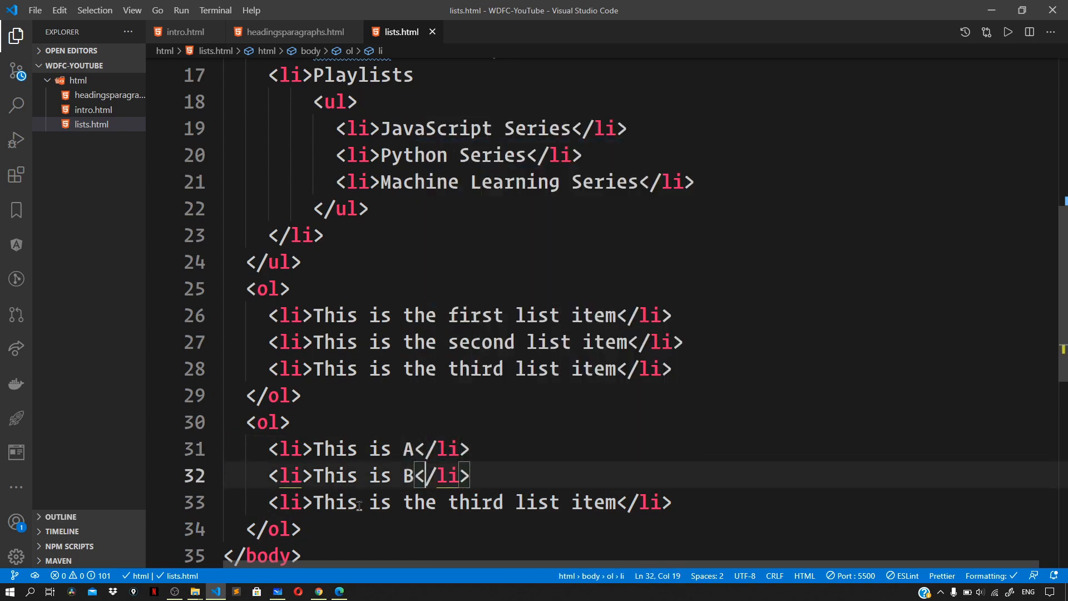
left_click_drag(402, 502, 582, 502)
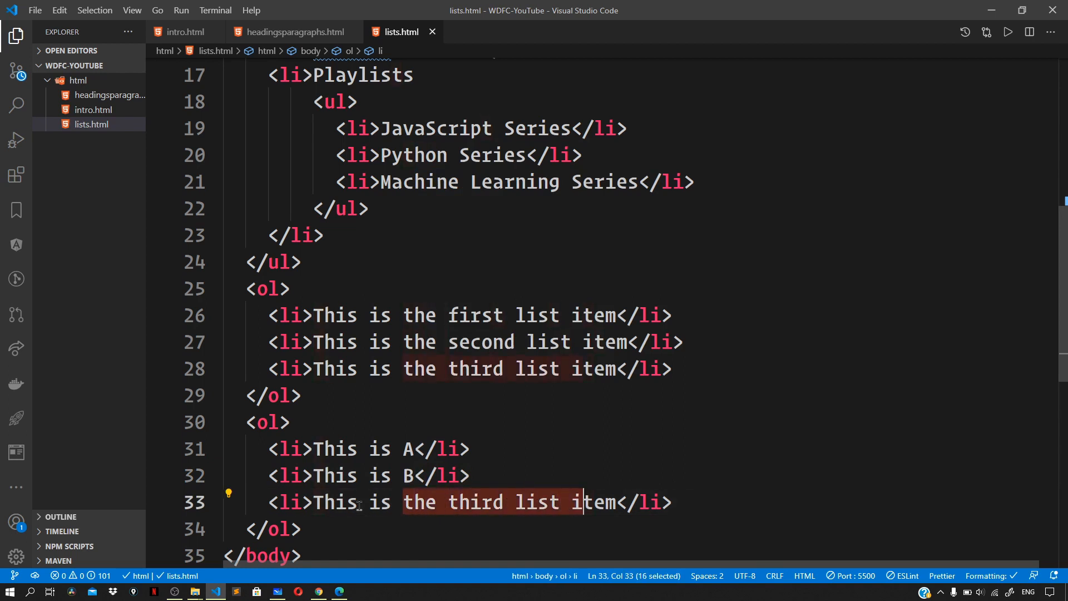
type("c")
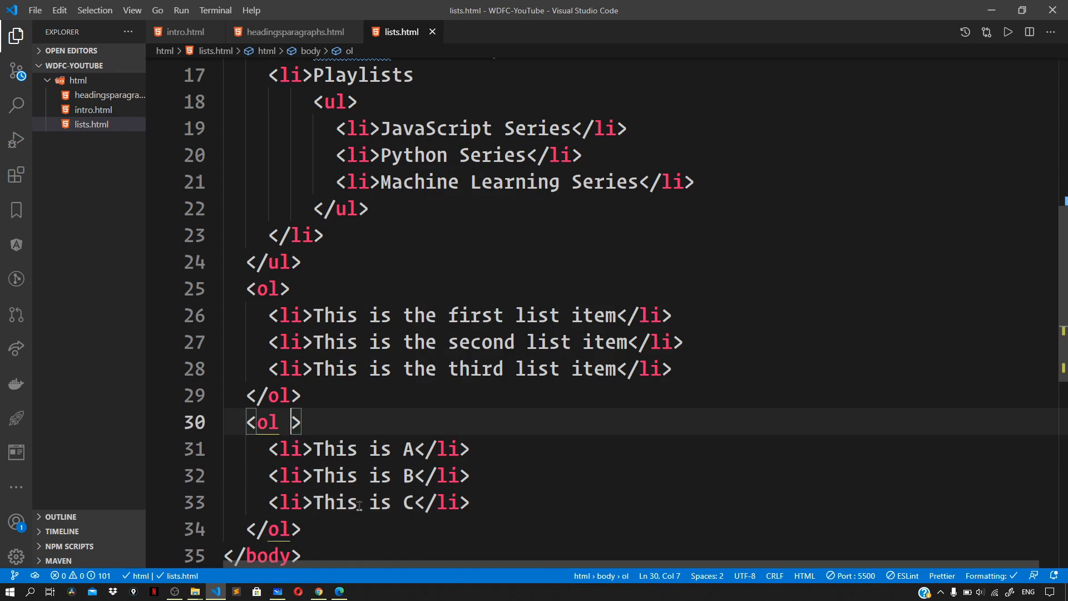
type("type=\"A")
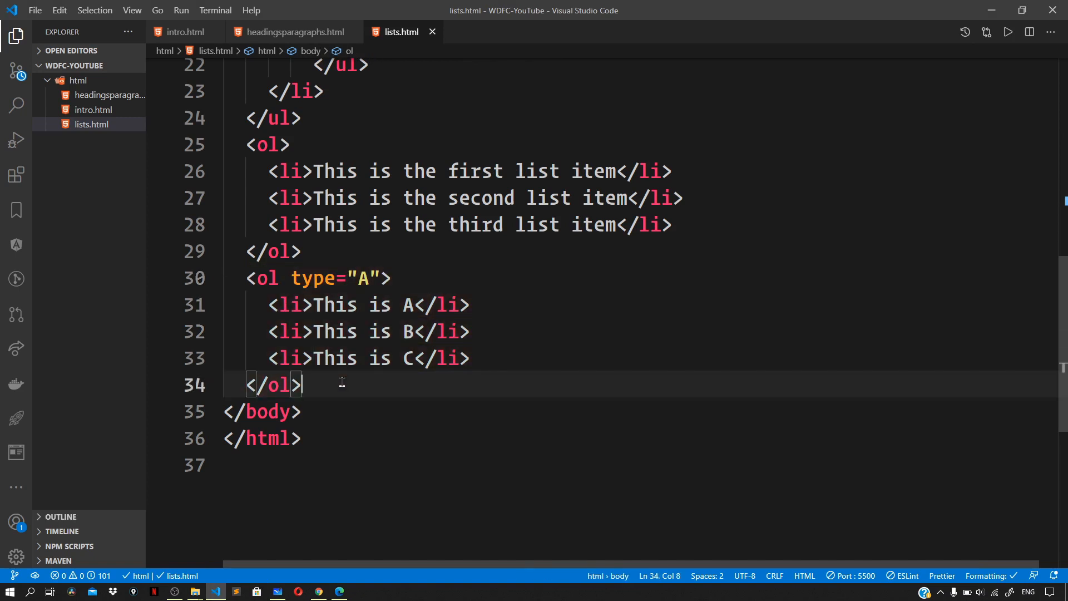
- Paste two more lists, one with type="a" and one with type="I", then go to the browser
key("ctrl+v")
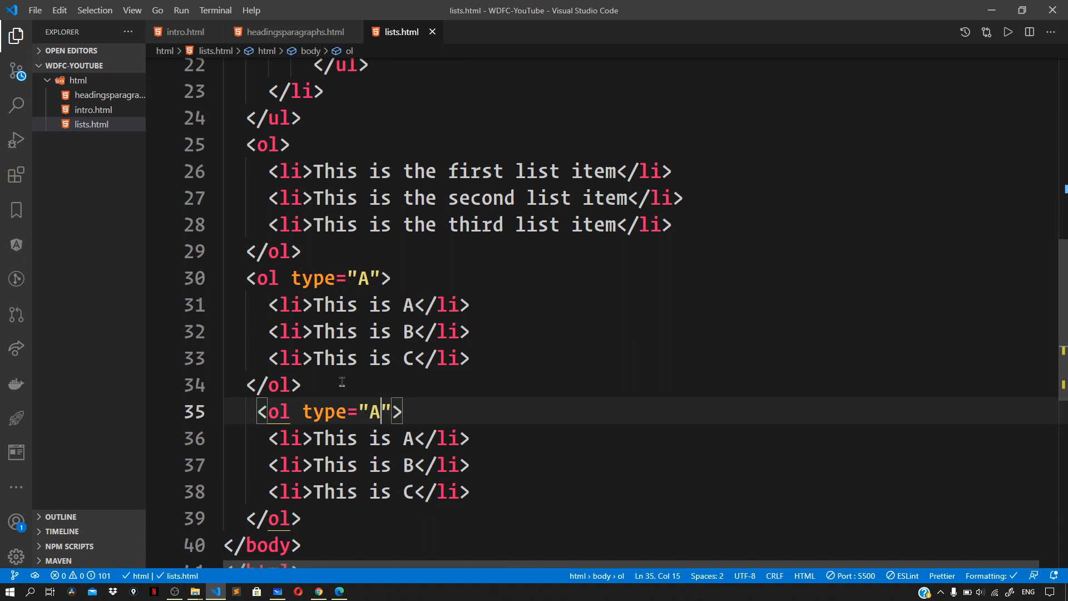
type("a")
left_click(369, 437)
type("a")
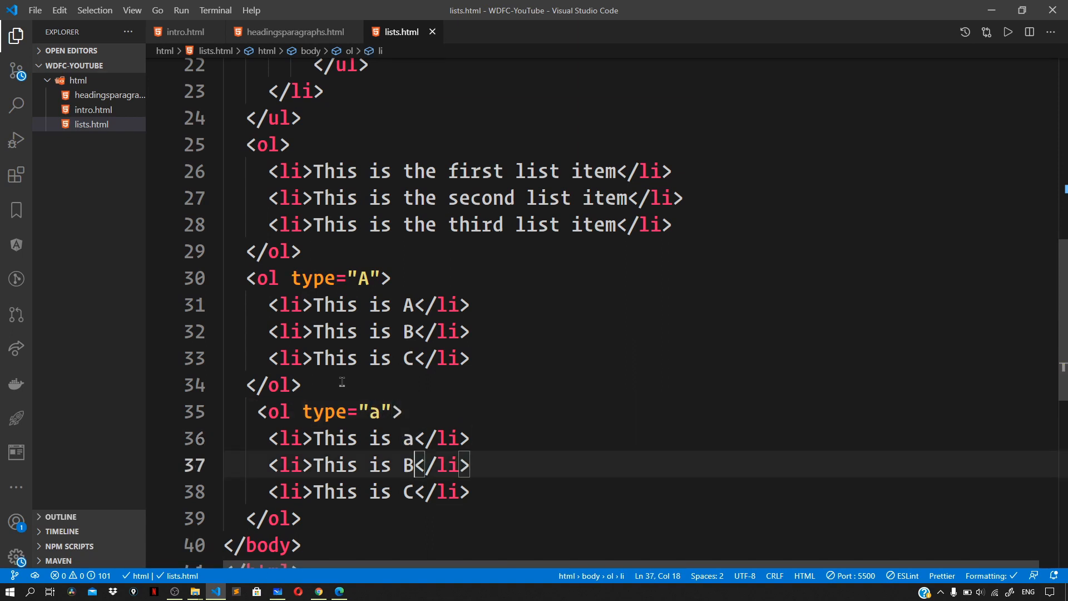
type("c")
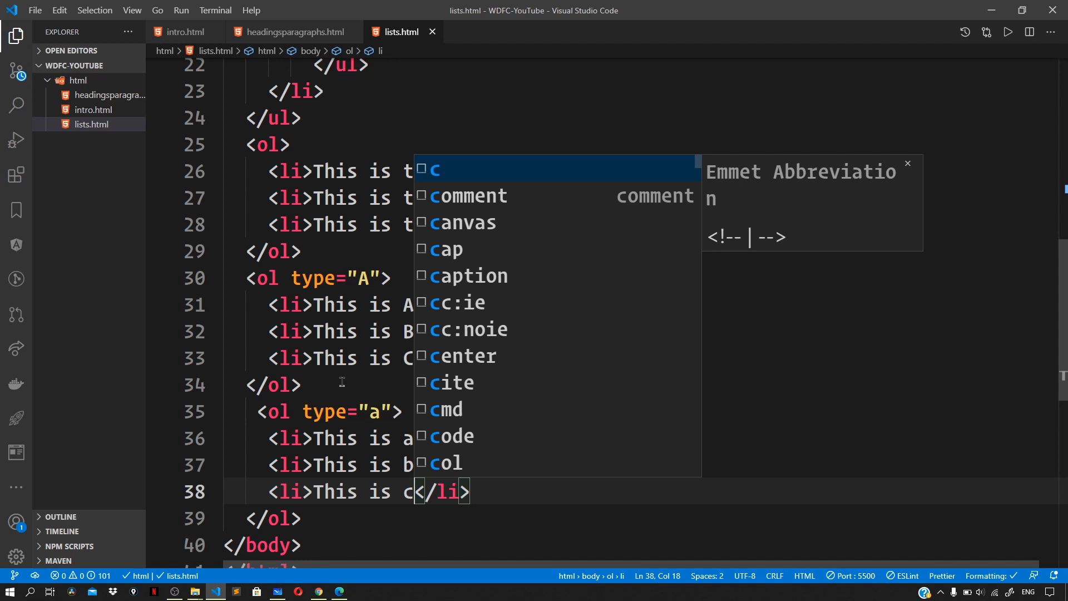
key("Escape")
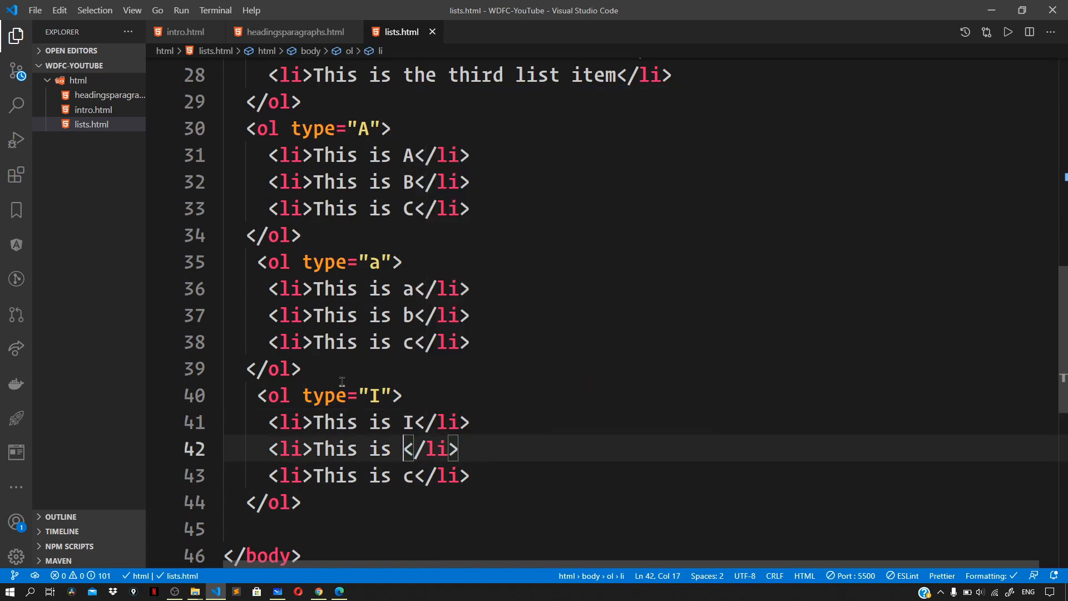
type("II")
left_click(369, 475)
type("III")
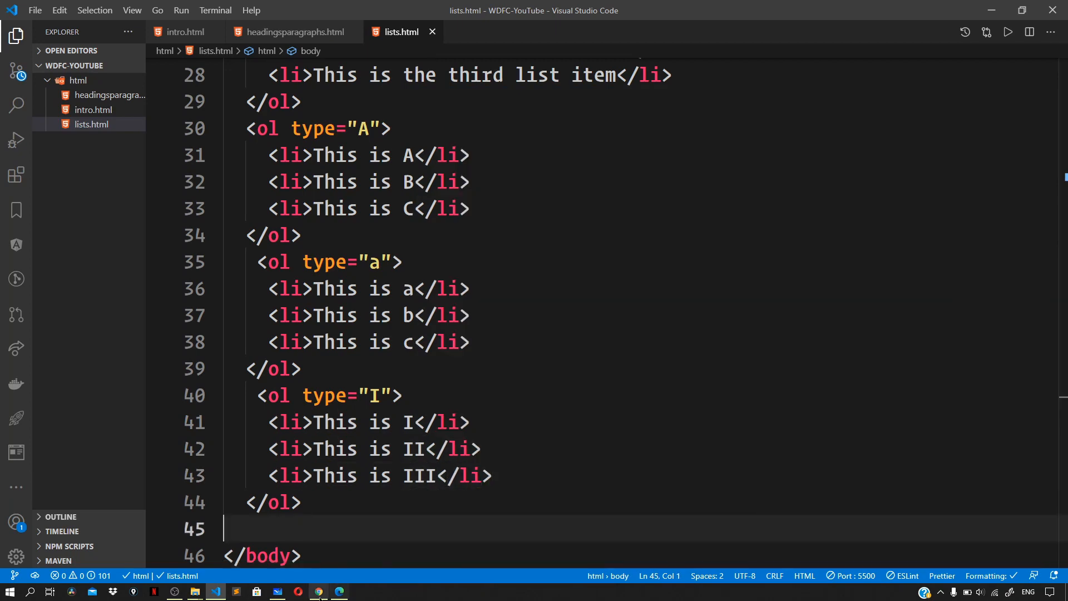
left_click(317, 591)
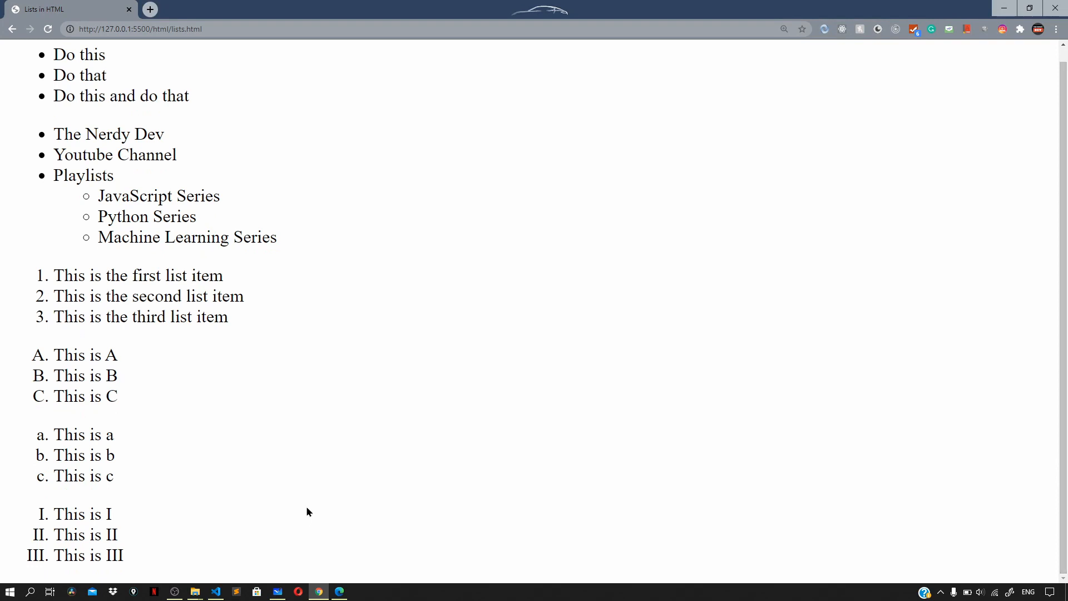
mouse_move(347, 496)
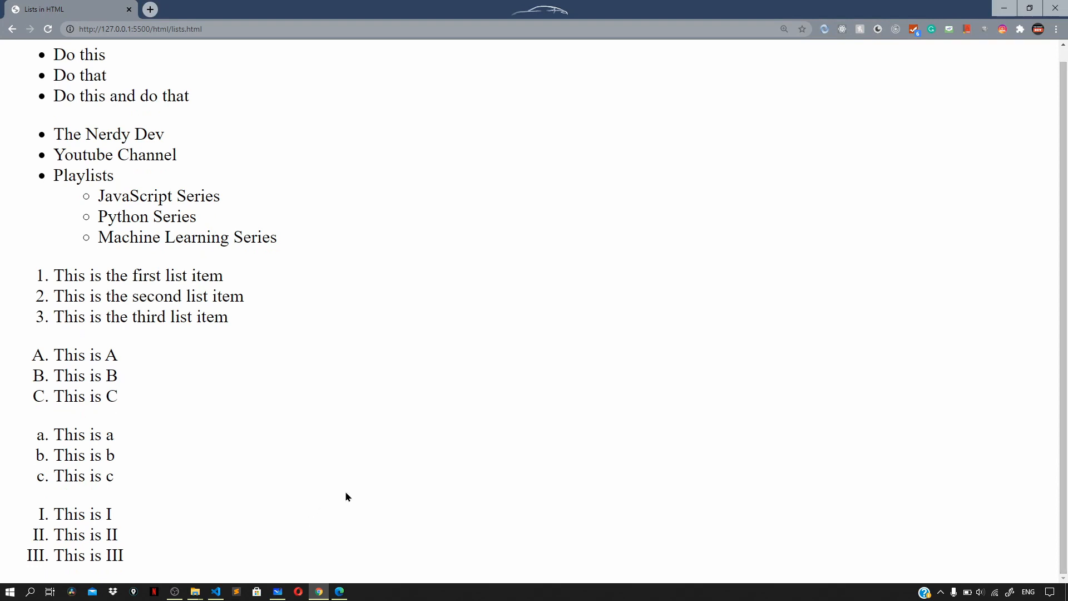
mouse_move(390, 485)
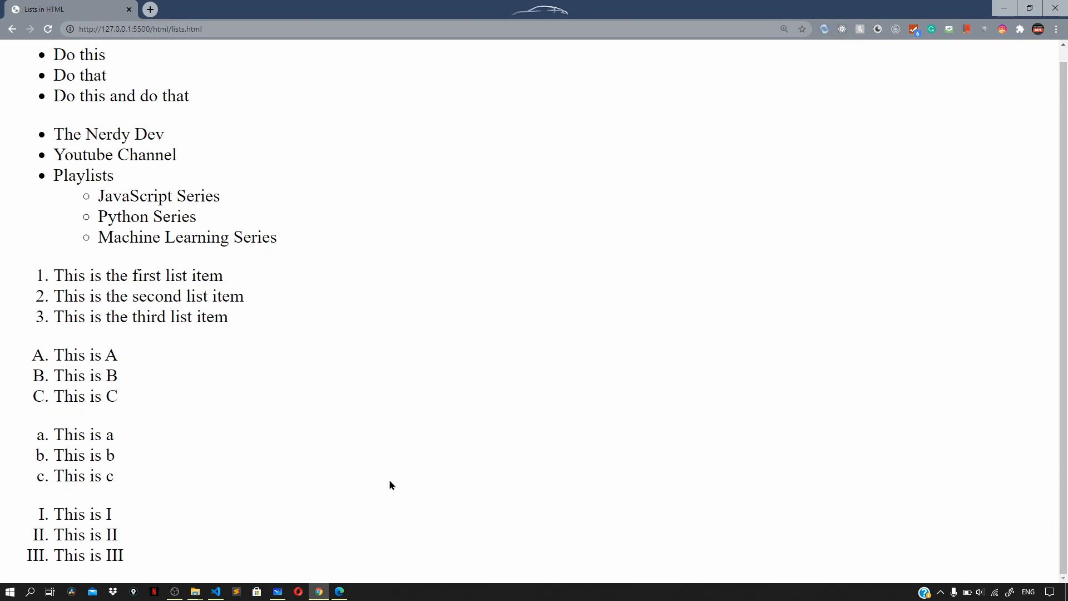
mouse_move(439, 470)
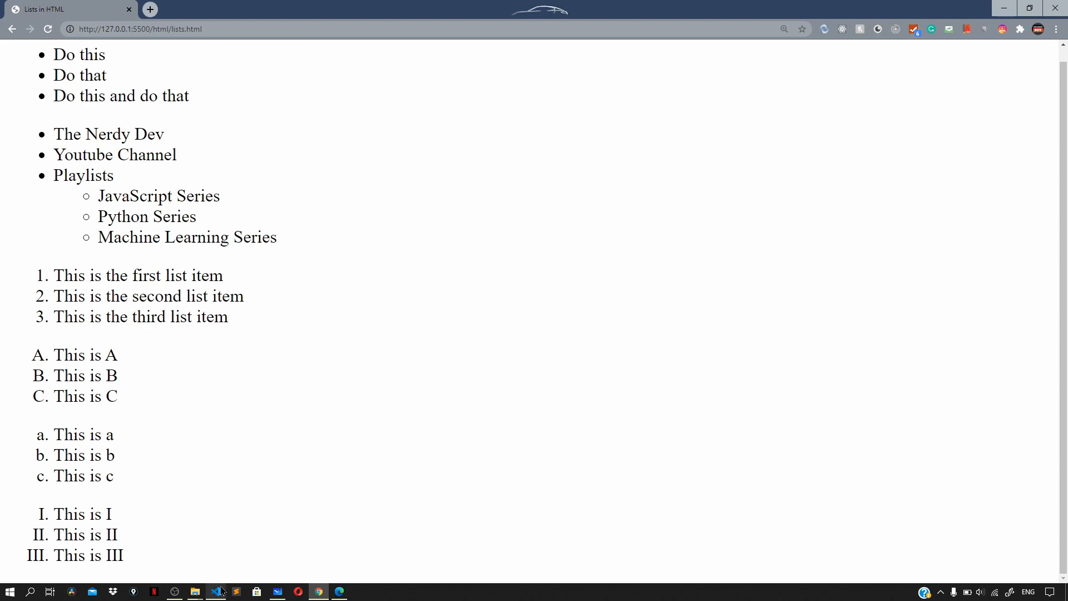
- After checking the A/B/C, a/b/c and I/II/III lists in Chrome, return to the editor
left_click(217, 591)
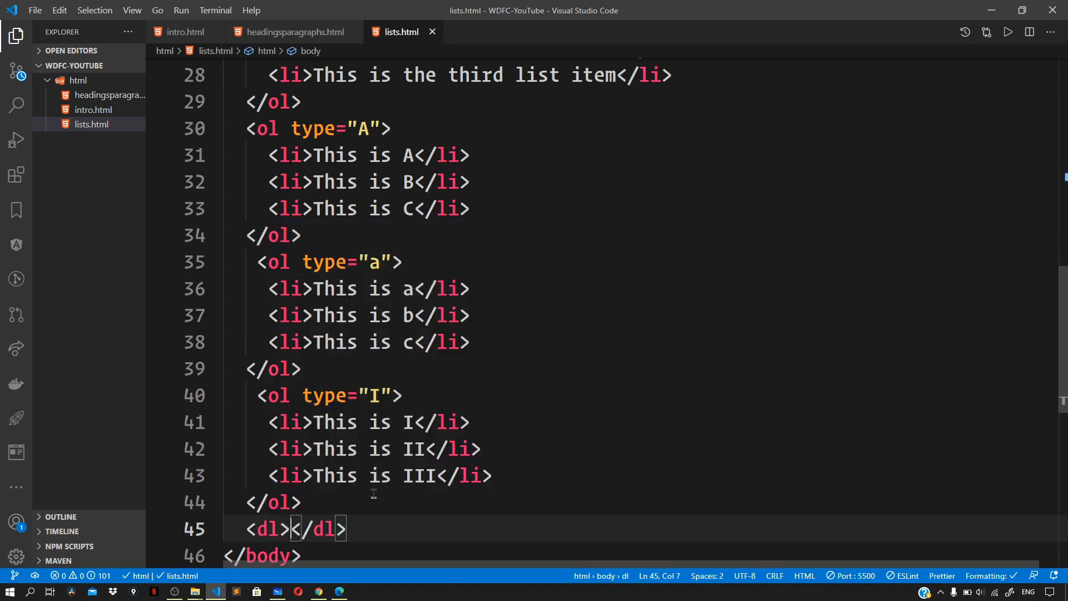
- Inside a new <dl>, add the term <dt>This is a description item</dt>
left_click(294, 530)
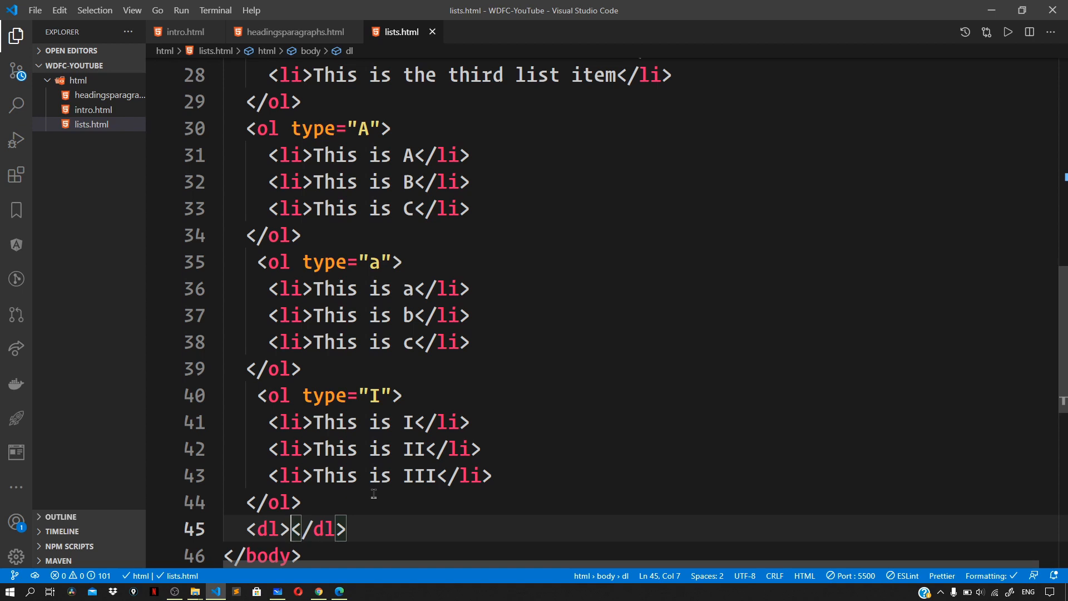
type("dt></dt>")
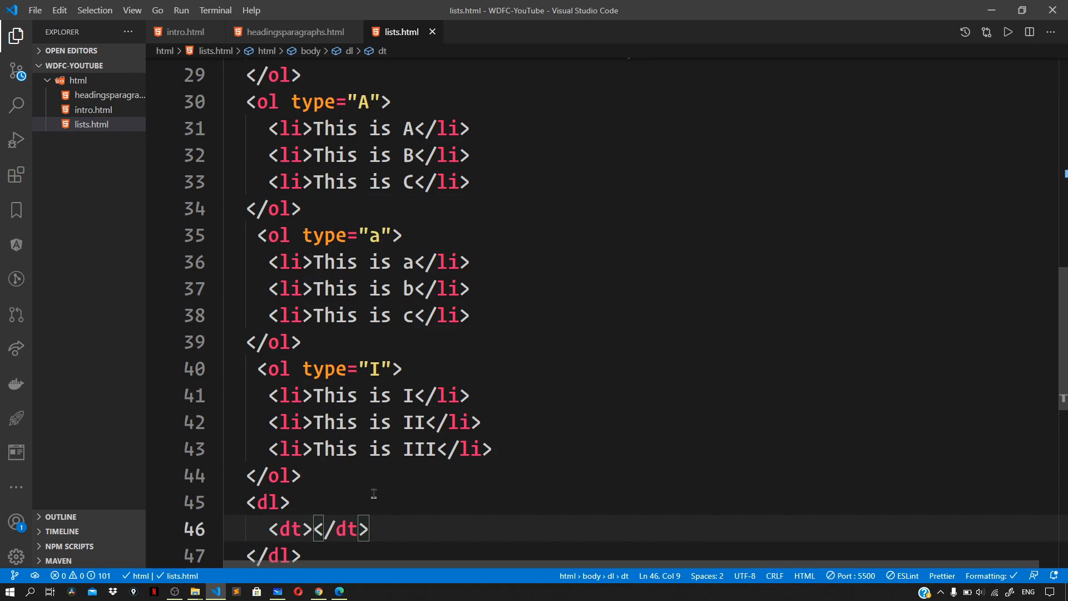
type("This is a de")
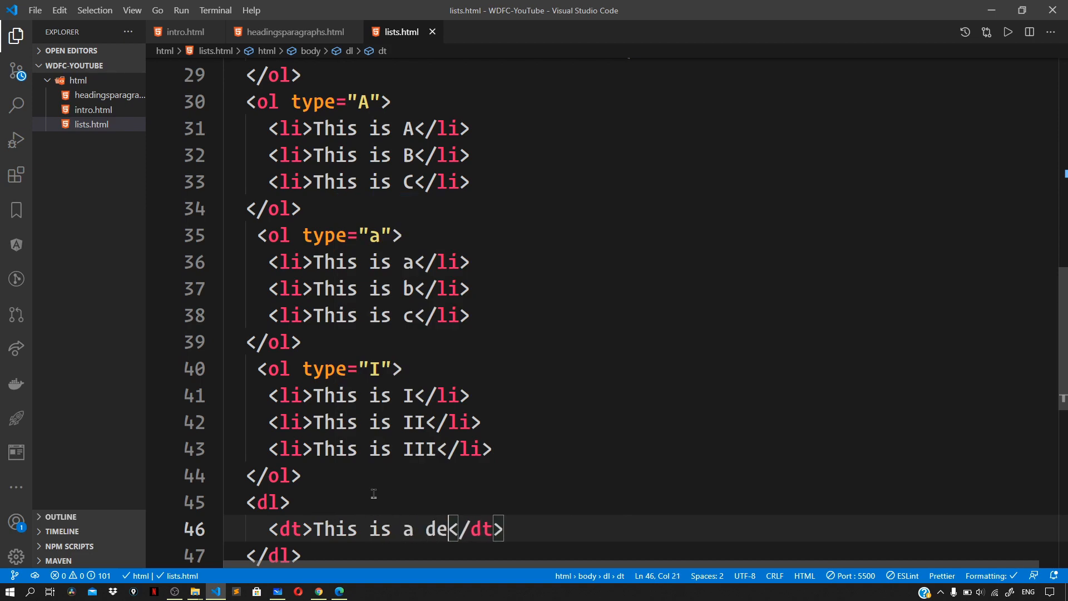
type("scription item")
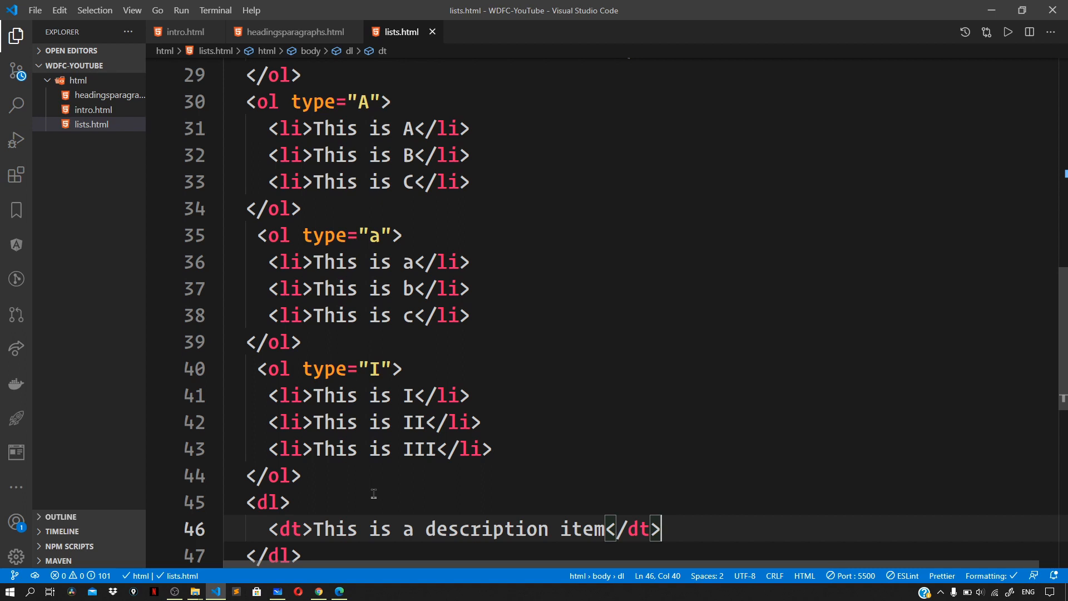
- Add <dd>This is description details.</dd> under the term
type("<dd></dd>")
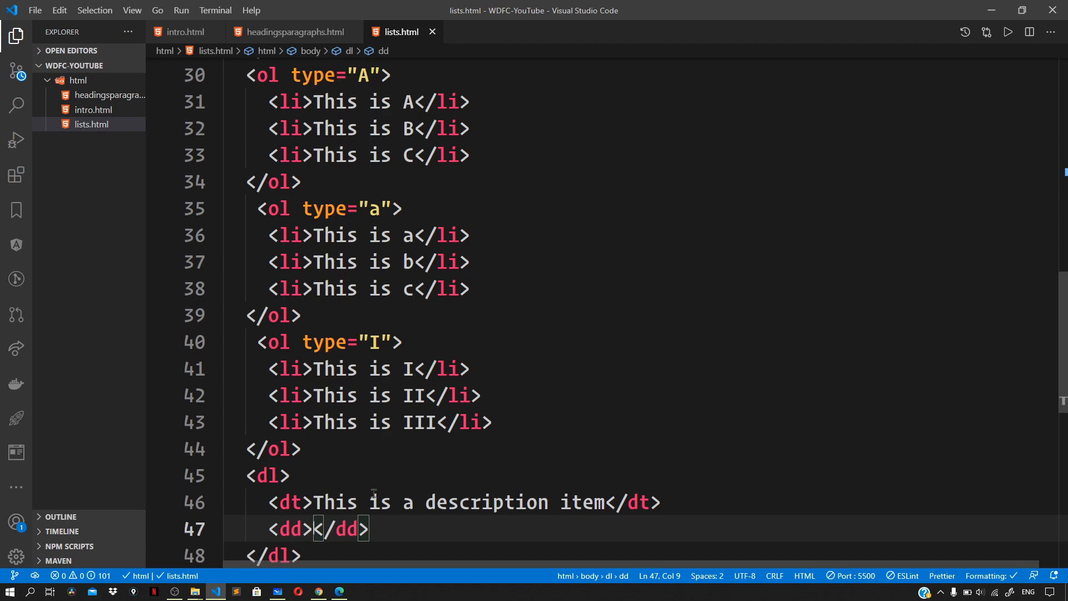
type("This is description details.")
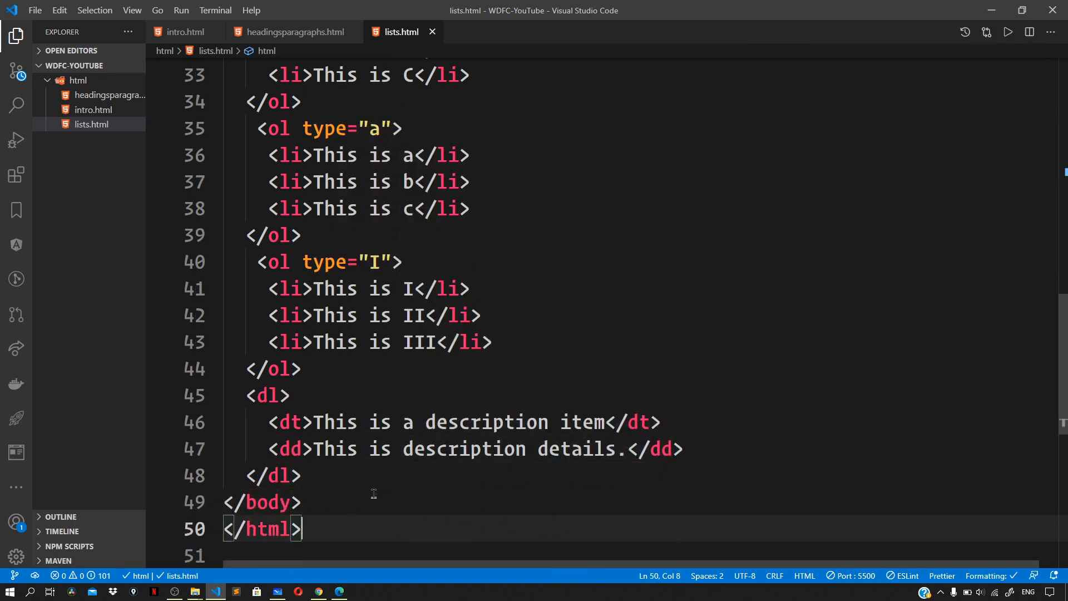
left_click(291, 475)
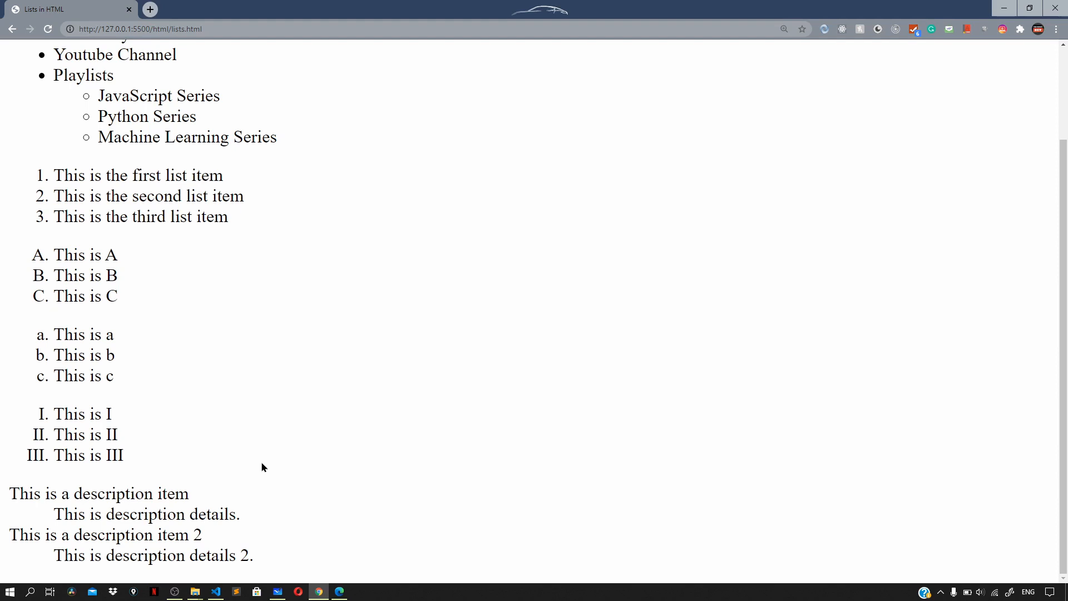
mouse_move(271, 456)
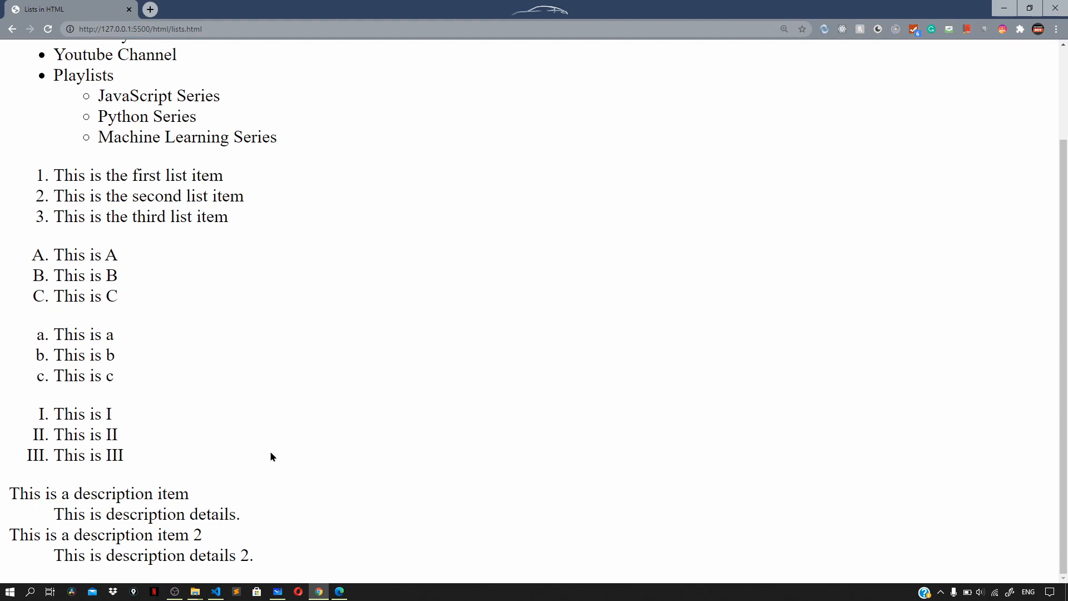
mouse_move(293, 442)
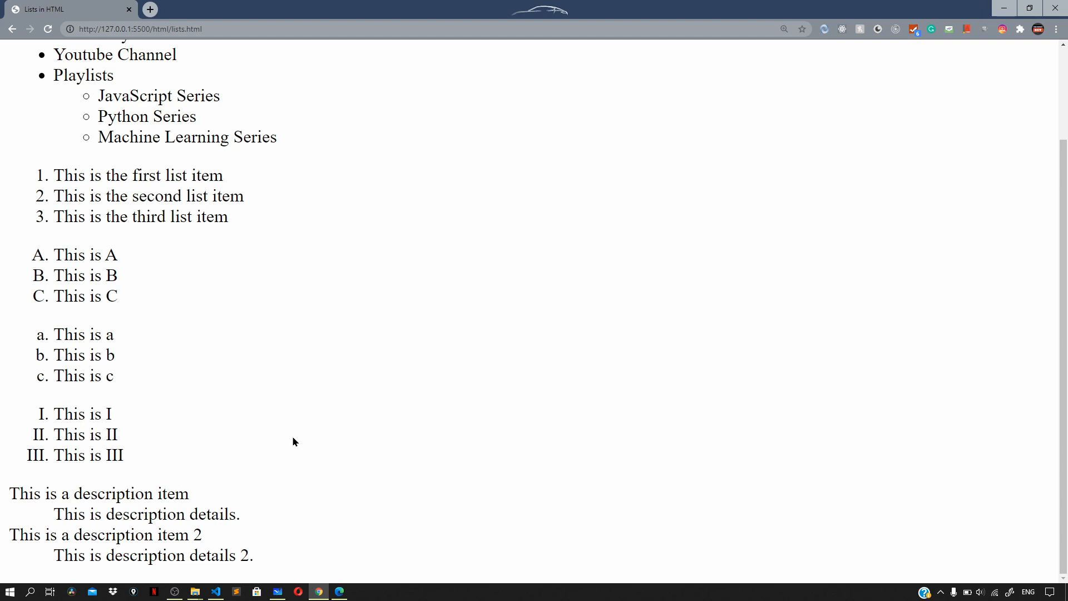